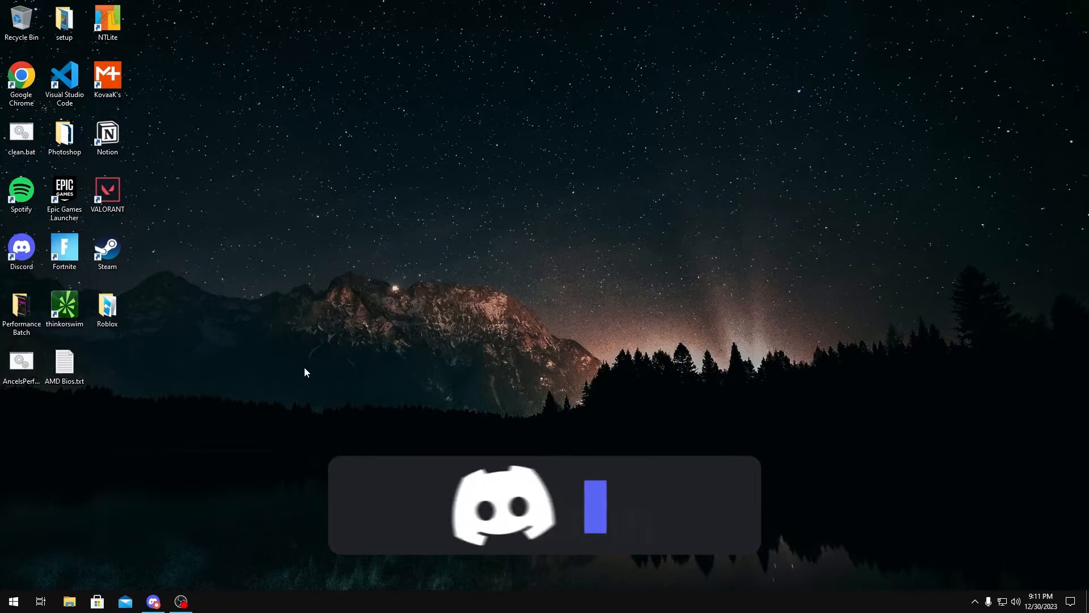
Download the pinned 5.05.01.0002.zip from the bios channel and extract its folder to the desktop.
click(152, 602)
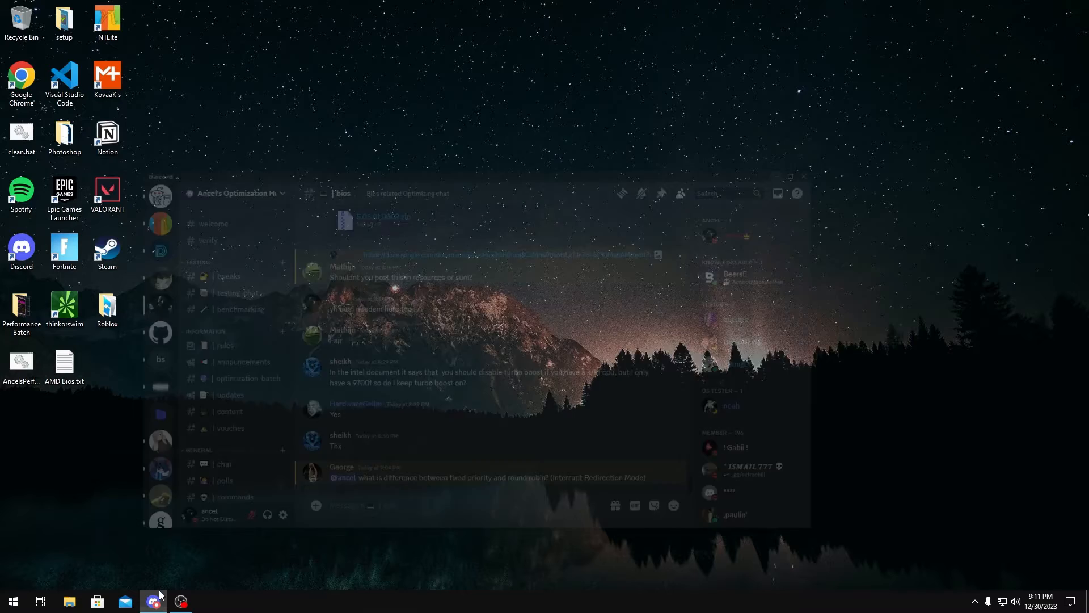
click(152, 601)
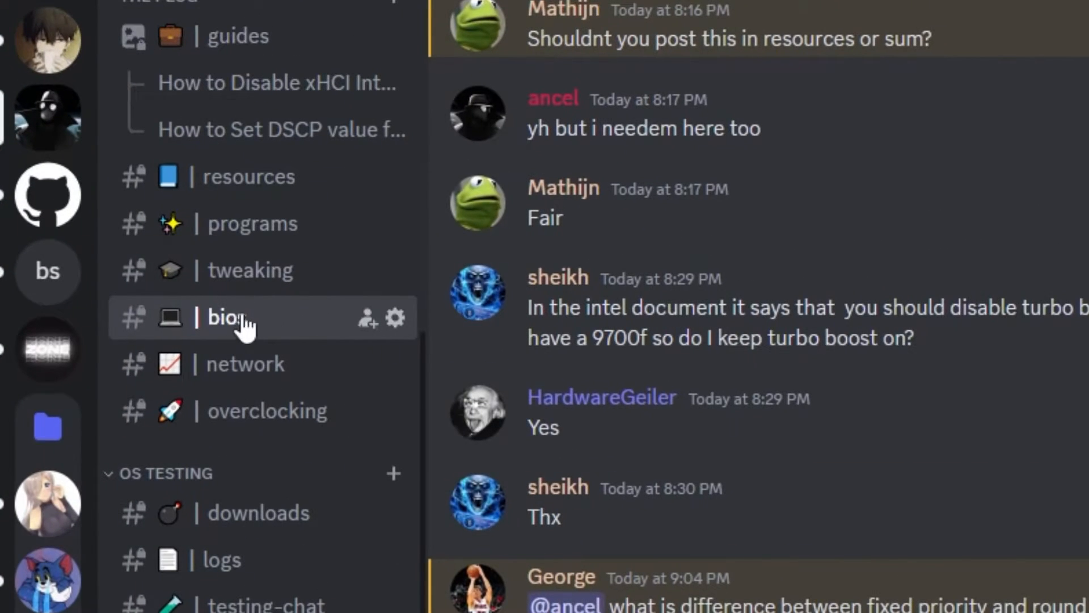
click(665, 63)
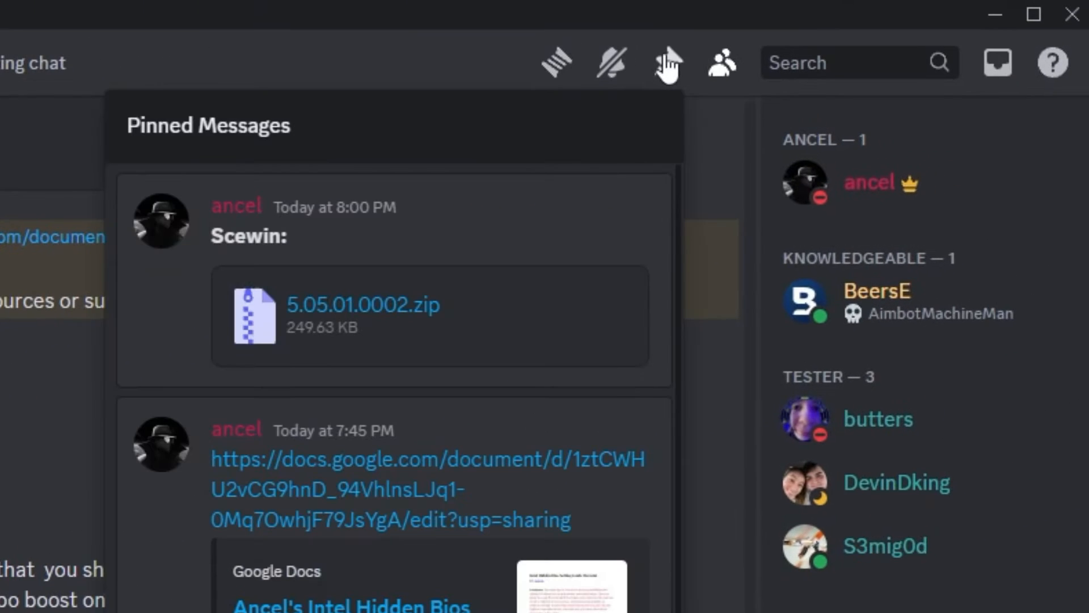
mouse_move(236, 207)
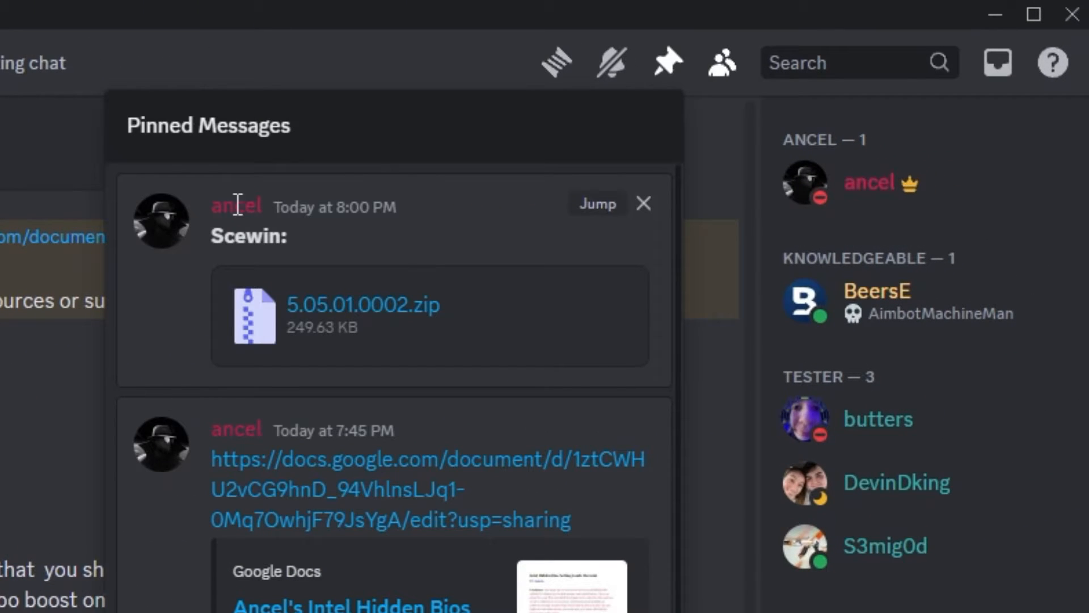
mouse_move(620, 324)
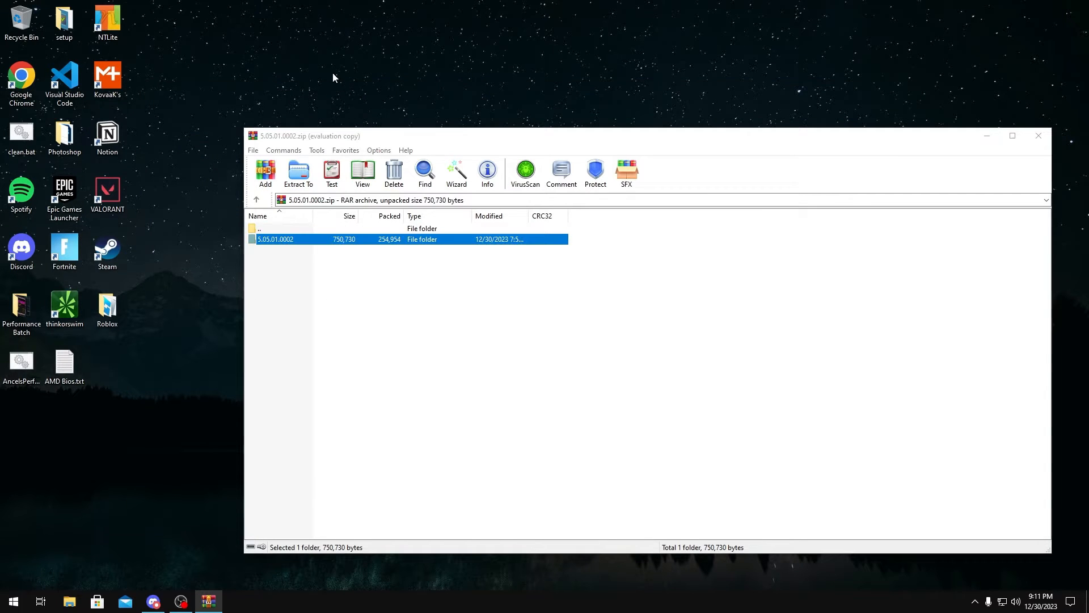
click(1038, 135)
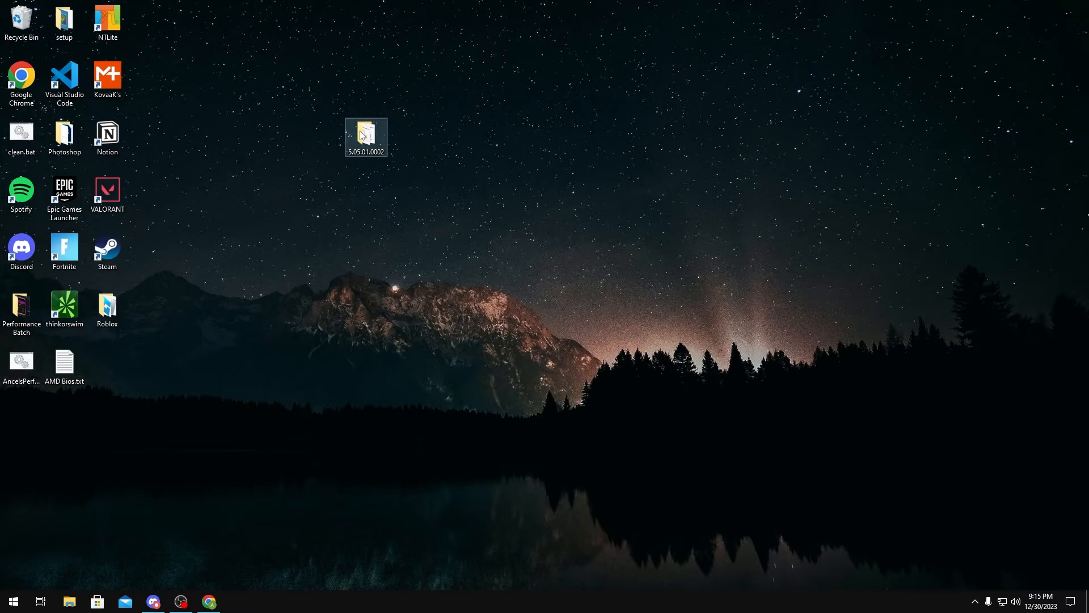
Inside the extracted folder, merge SCEWIN_FIX.reg into the registry and confirm the prompt.
double_click(366, 136)
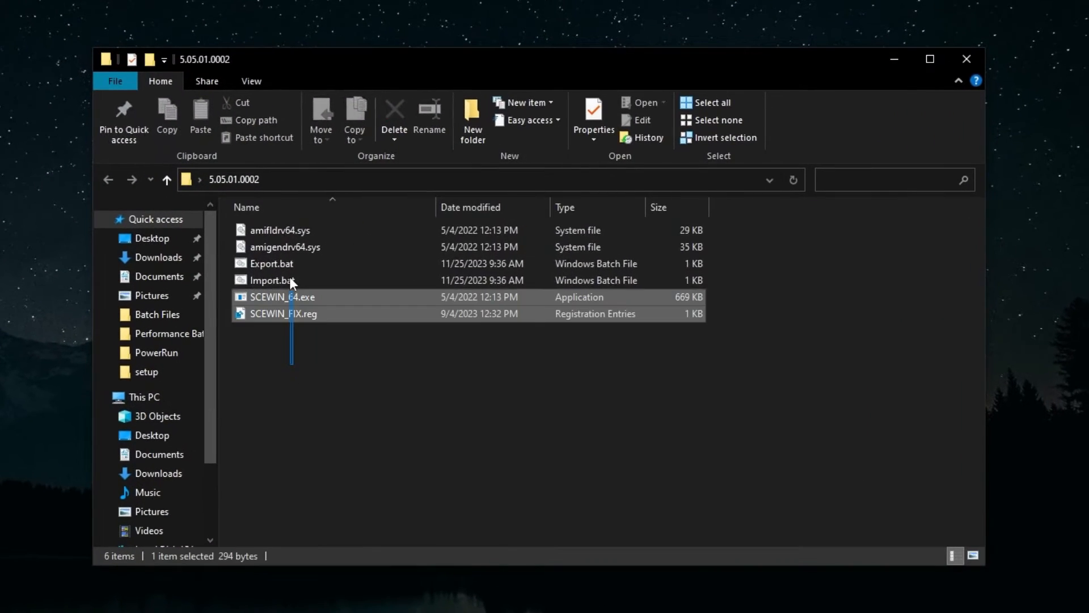
click(306, 332)
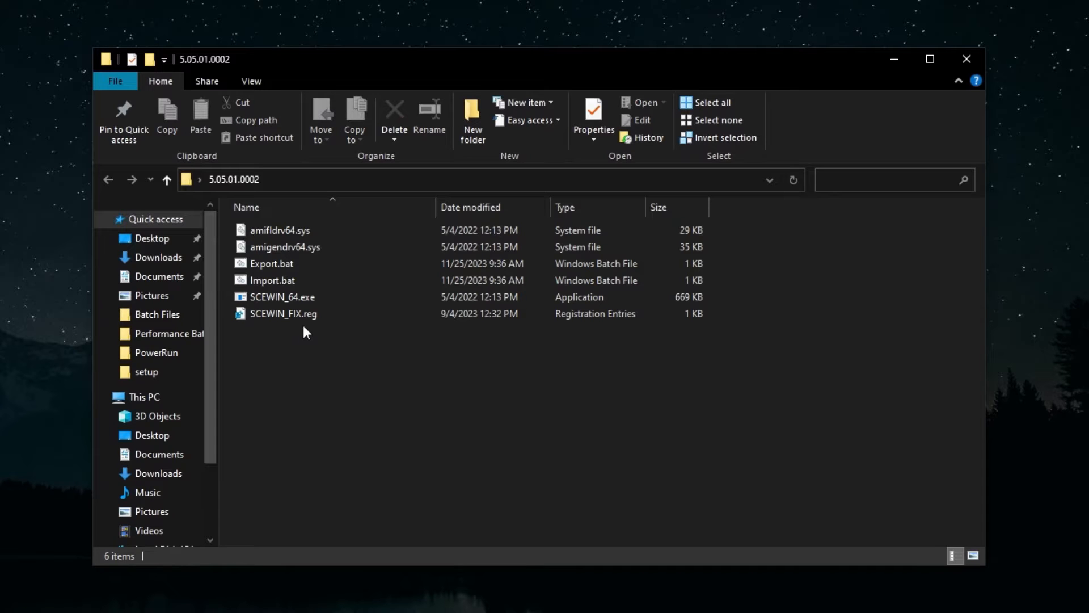
double_click(284, 313)
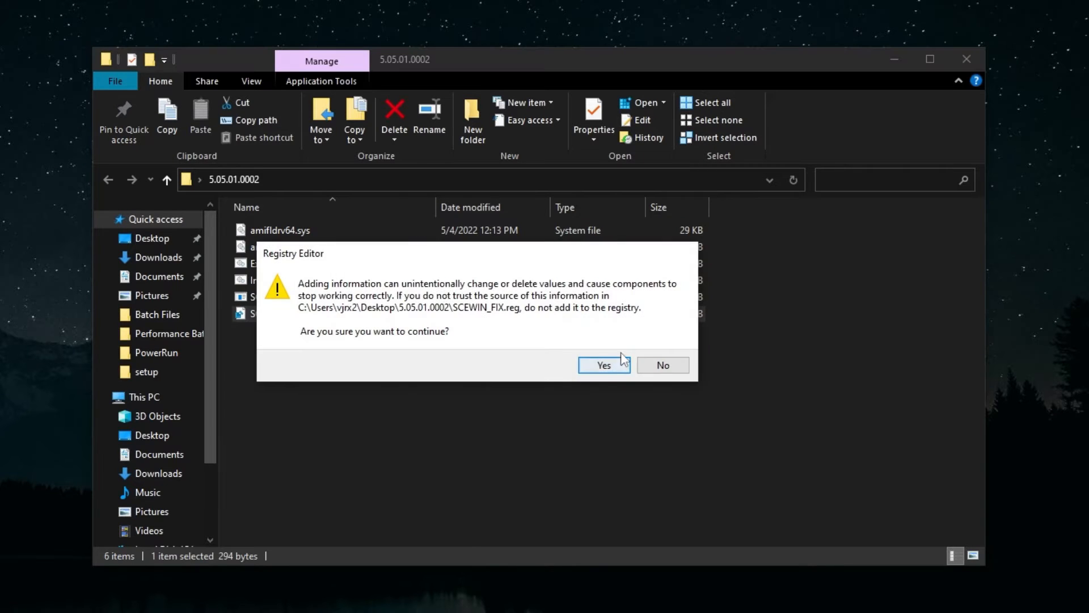
click(602, 365)
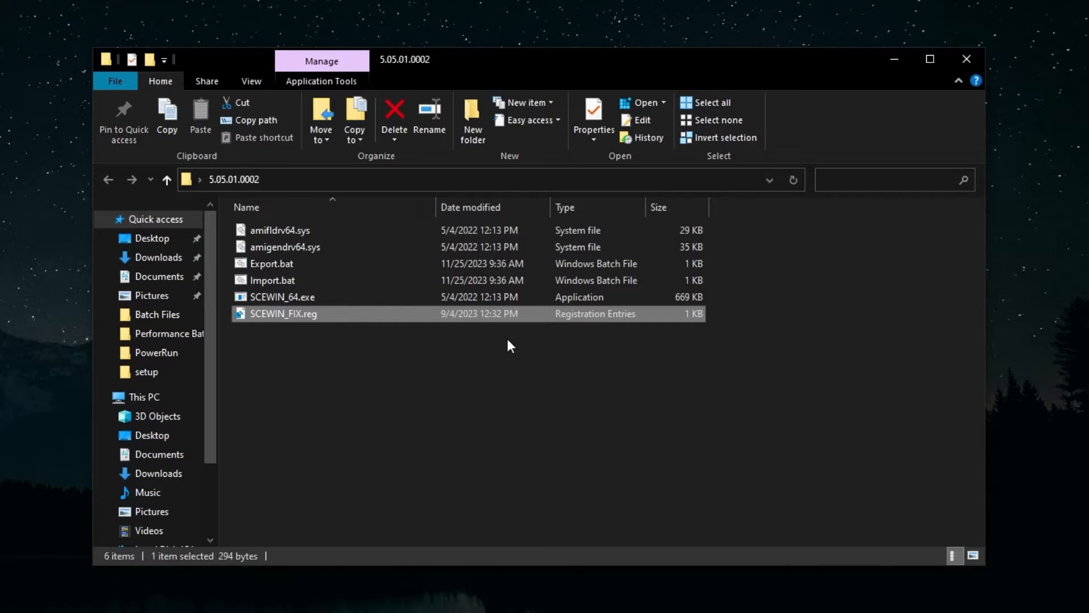
mouse_move(302, 267)
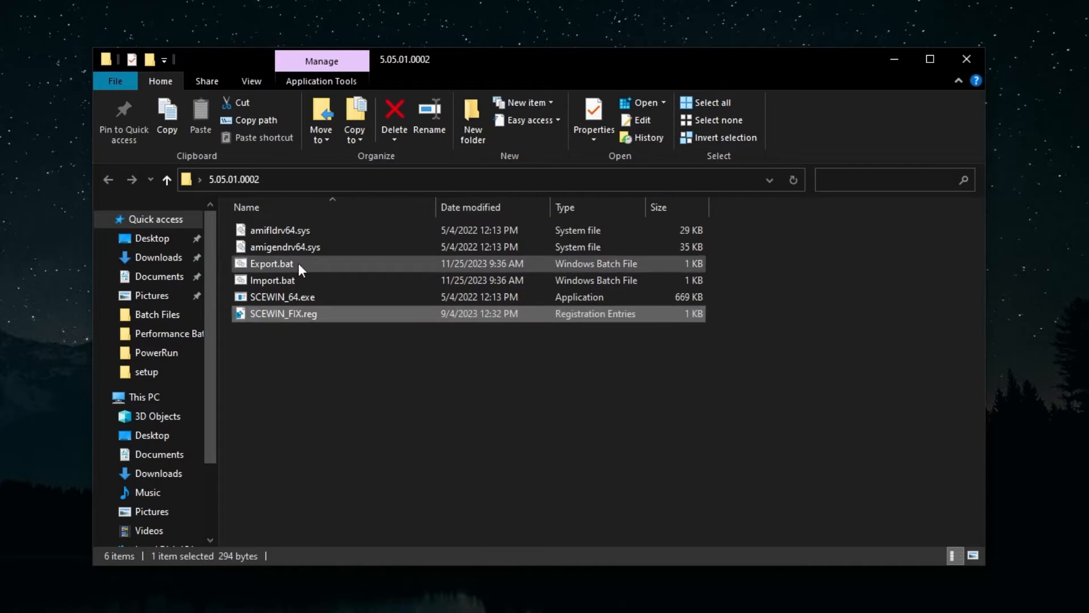
Run Export.bat as administrator so the SCEWIN script file exports successfully.
right_click(271, 263)
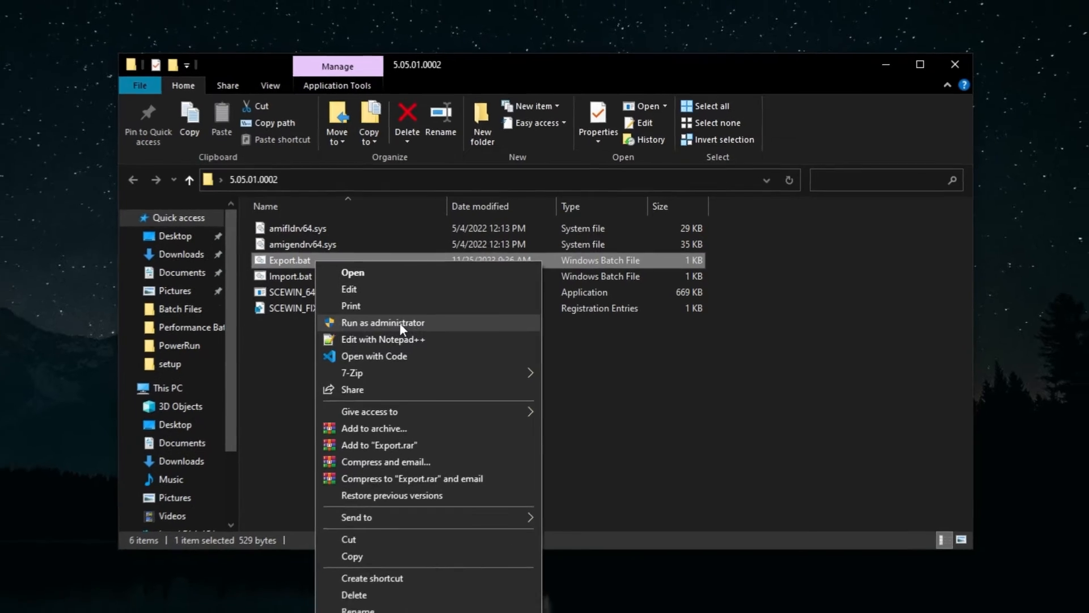
click(382, 322)
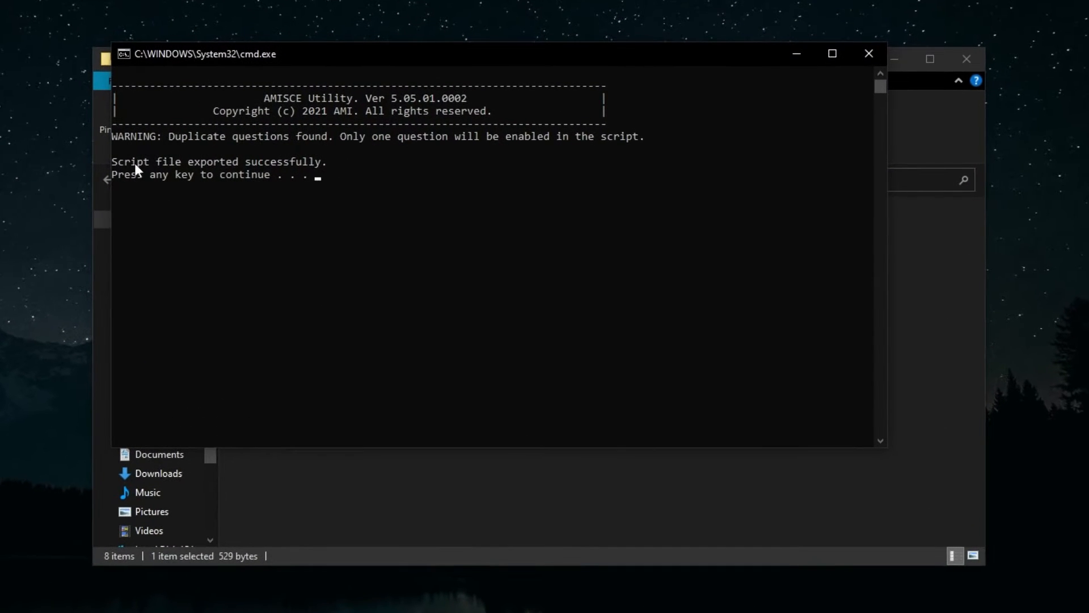
mouse_move(276, 175)
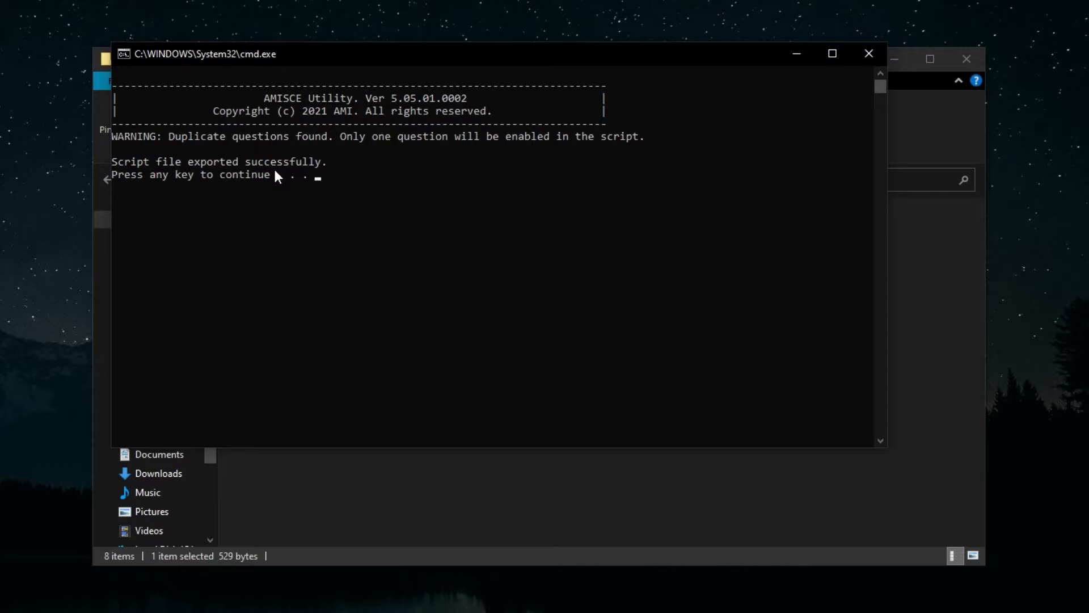
mouse_move(252, 61)
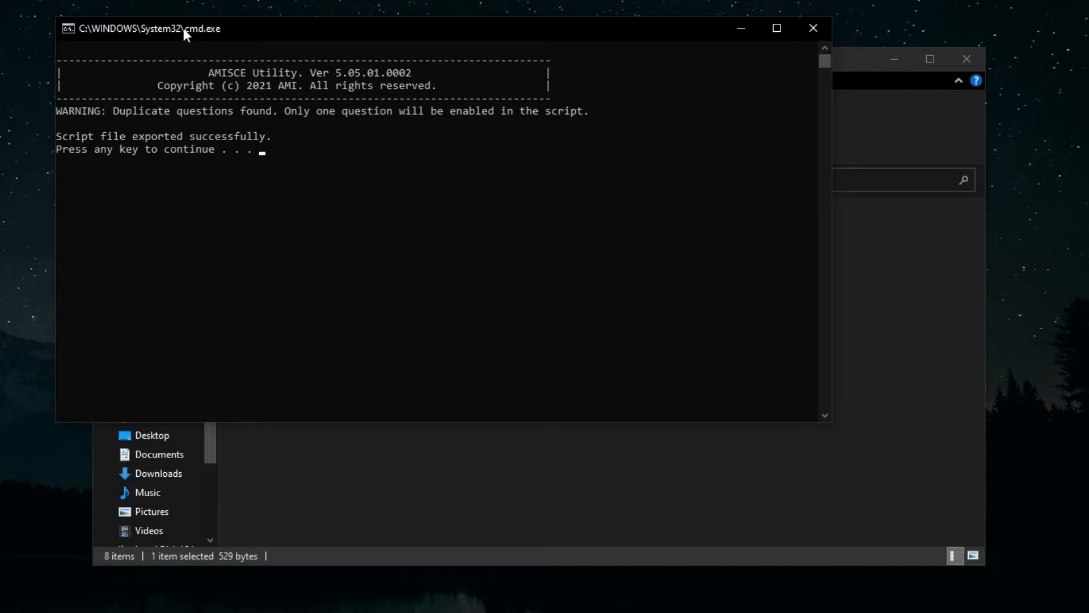
mouse_move(234, 69)
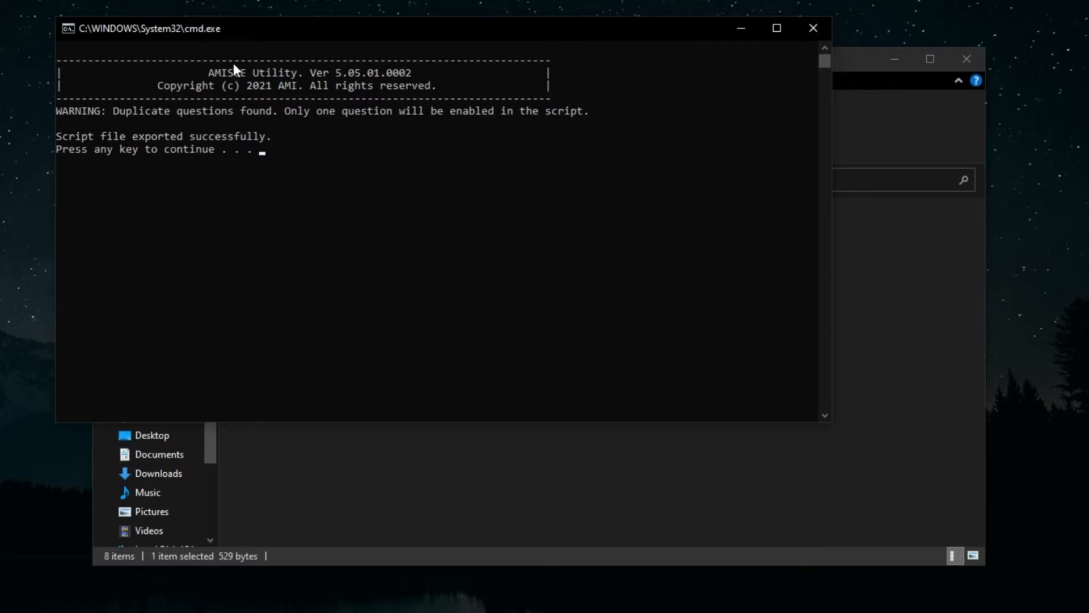
mouse_move(221, 155)
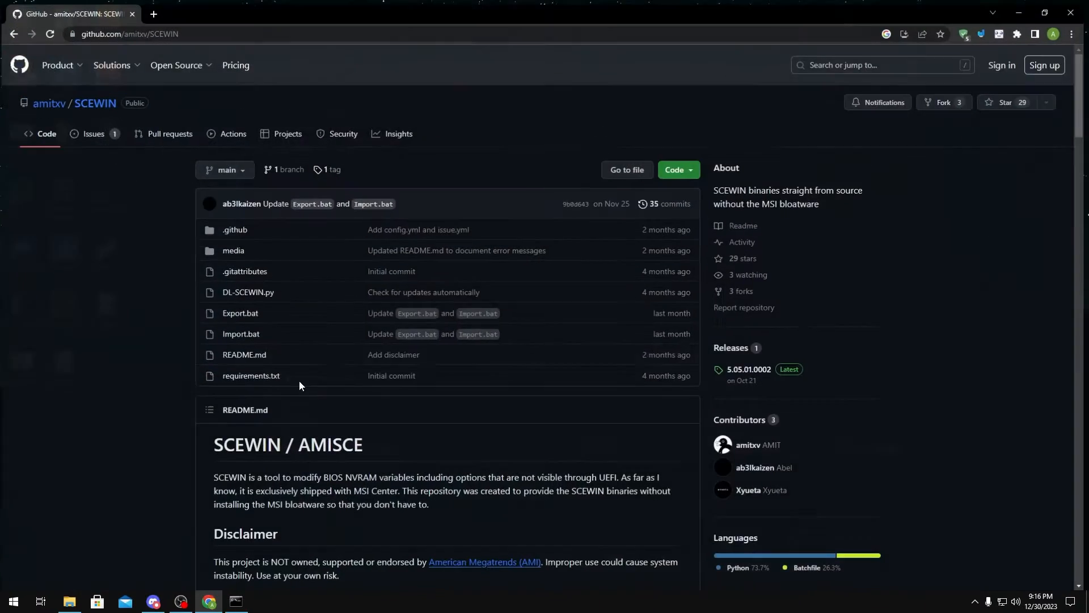
Scroll through the SCEWIN README's Usage and export error-message sections.
scroll(down, 3)
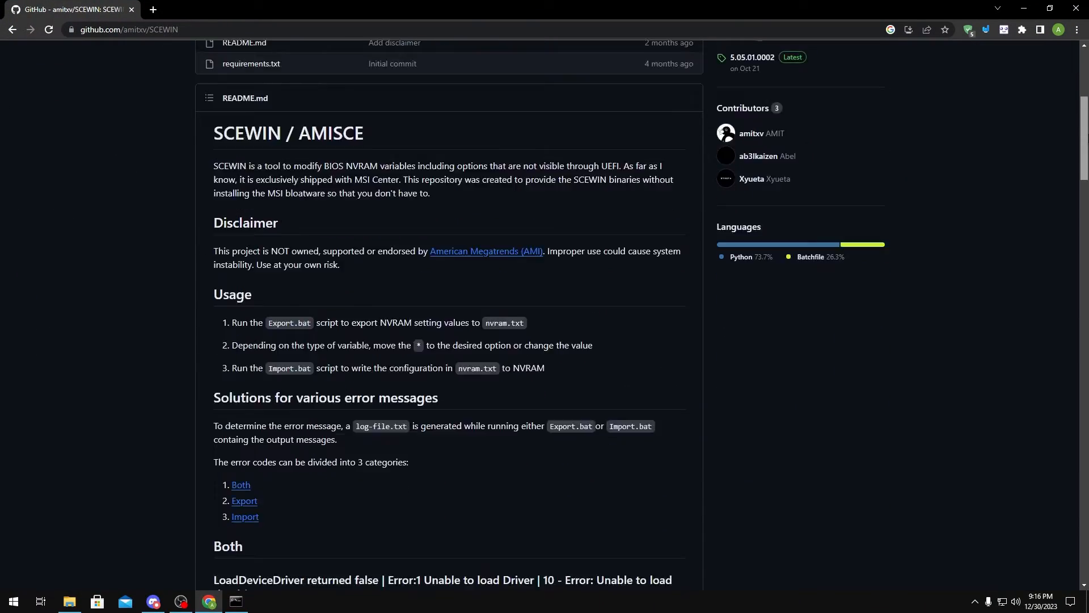
scroll(down, 3)
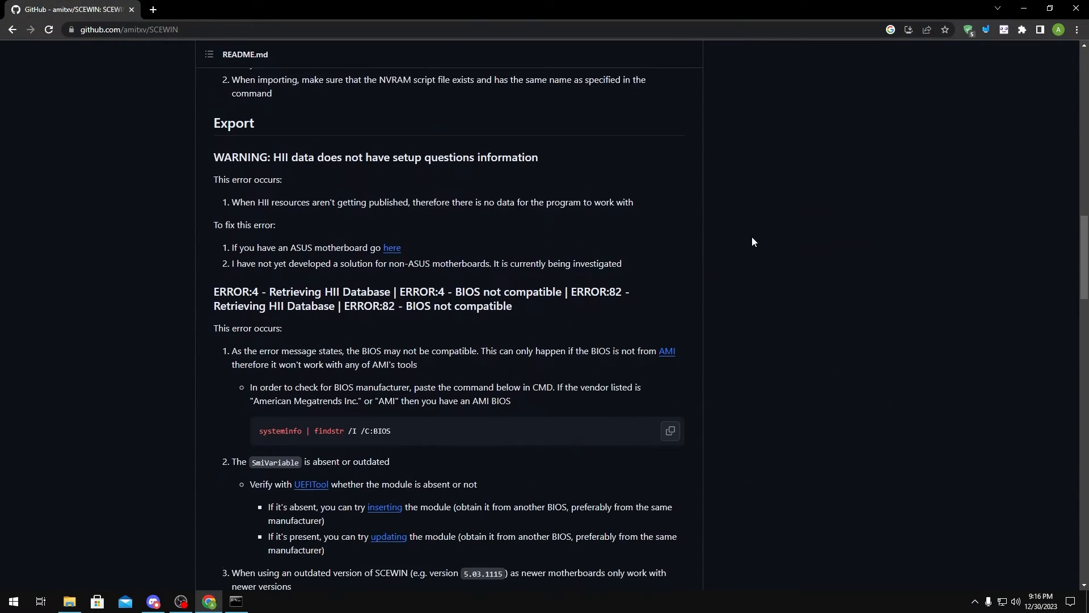
scroll(down, 3)
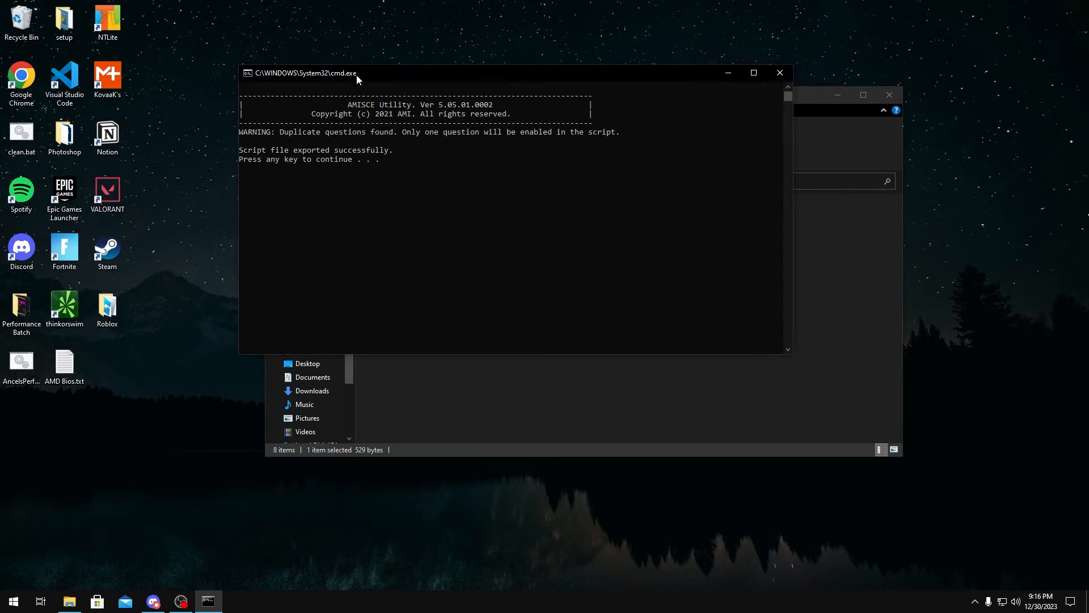
Move the cmd window aside and load the exported nvram.txt in Notepad.
drag(354, 73, 382, 58)
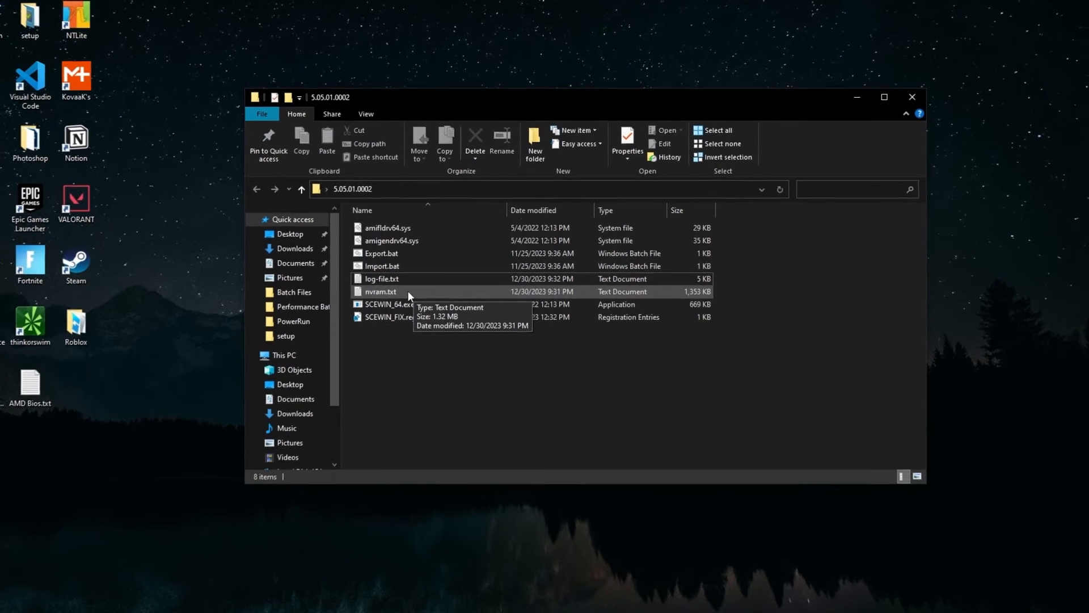
double_click(380, 292)
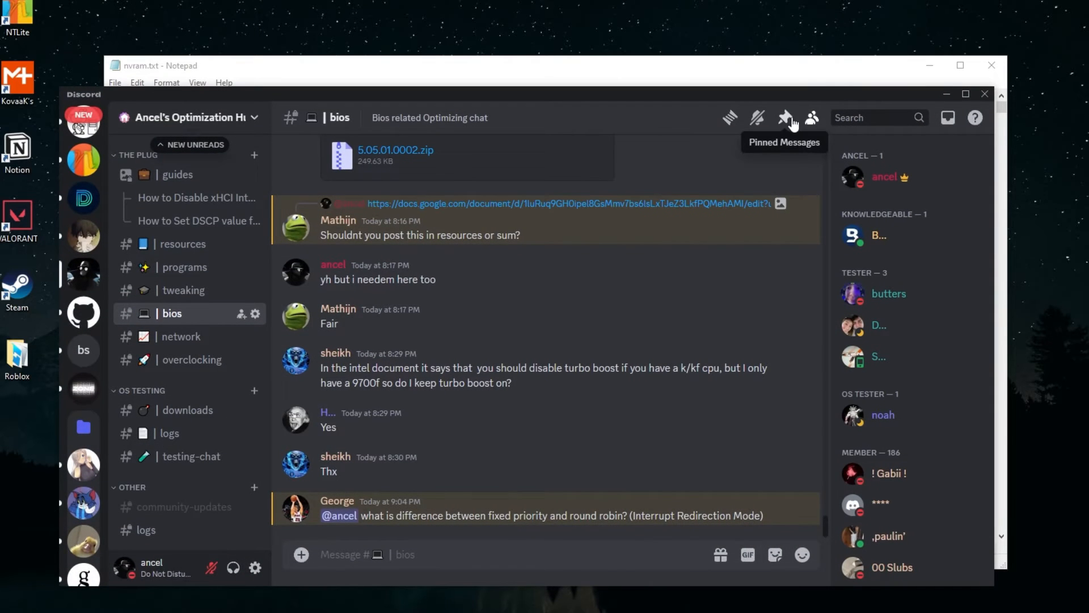
Show the bios channel's pinned messages listing the Hidden Bios Guide links.
click(785, 117)
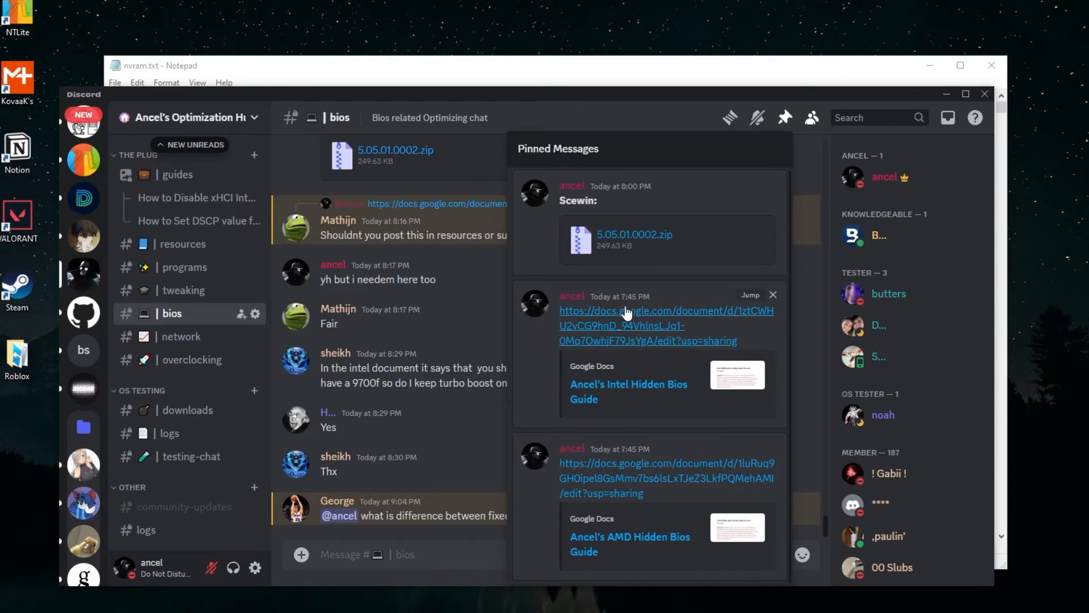
mouse_move(593, 313)
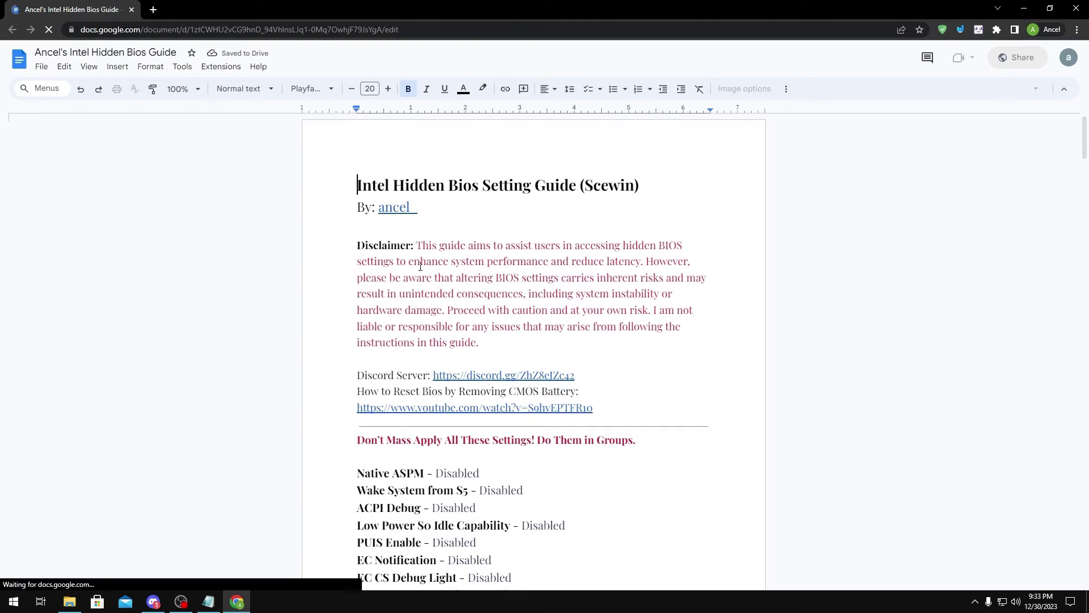
Scroll the Intel guide to its settings list and select the Clock Power Management name.
scroll(down, 3)
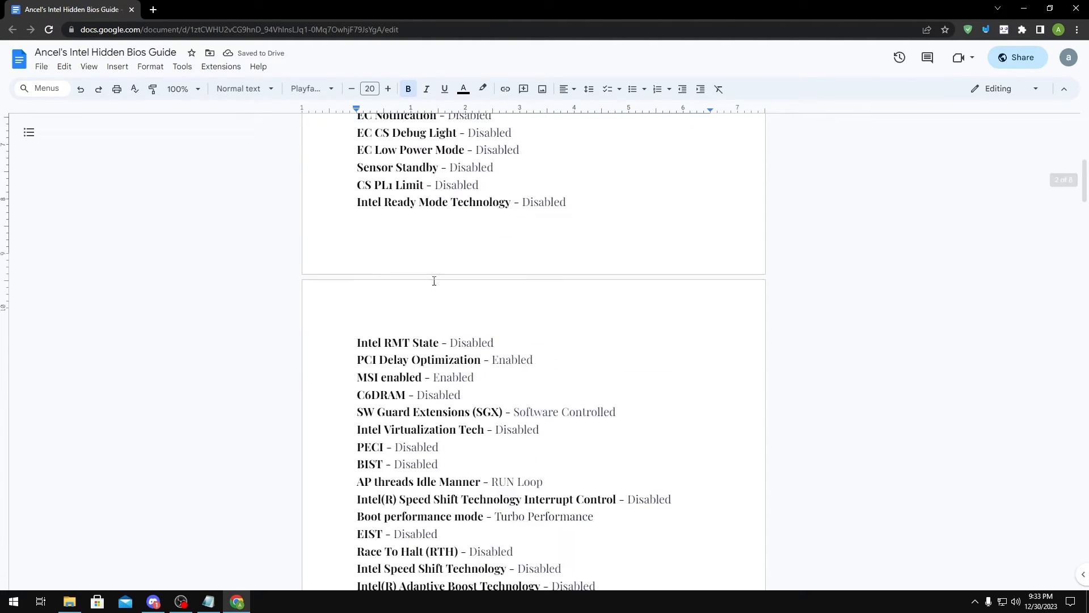
scroll(down, 3)
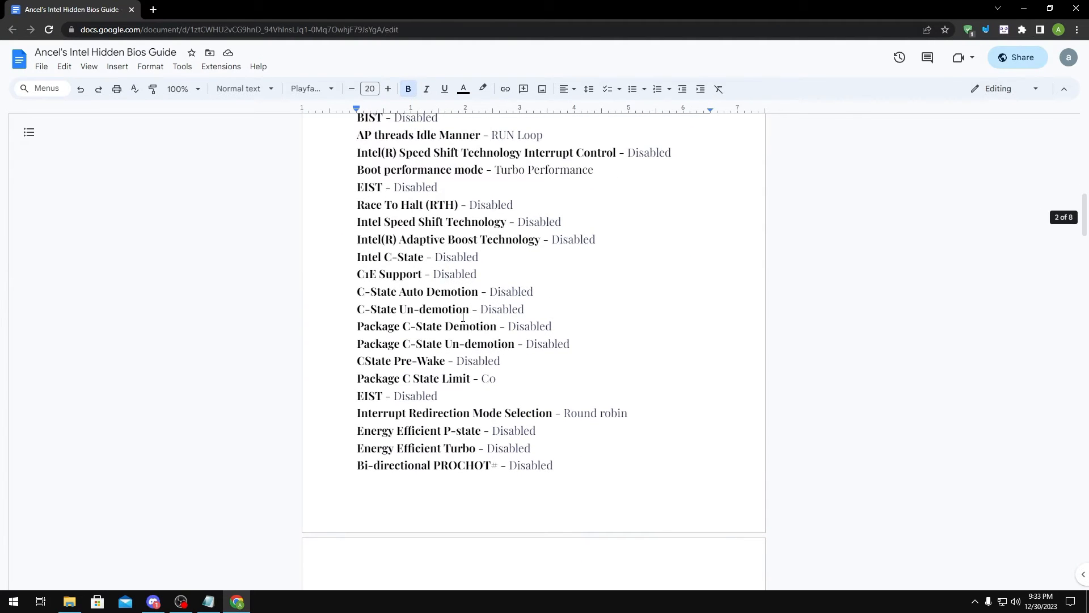
scroll(down, 3)
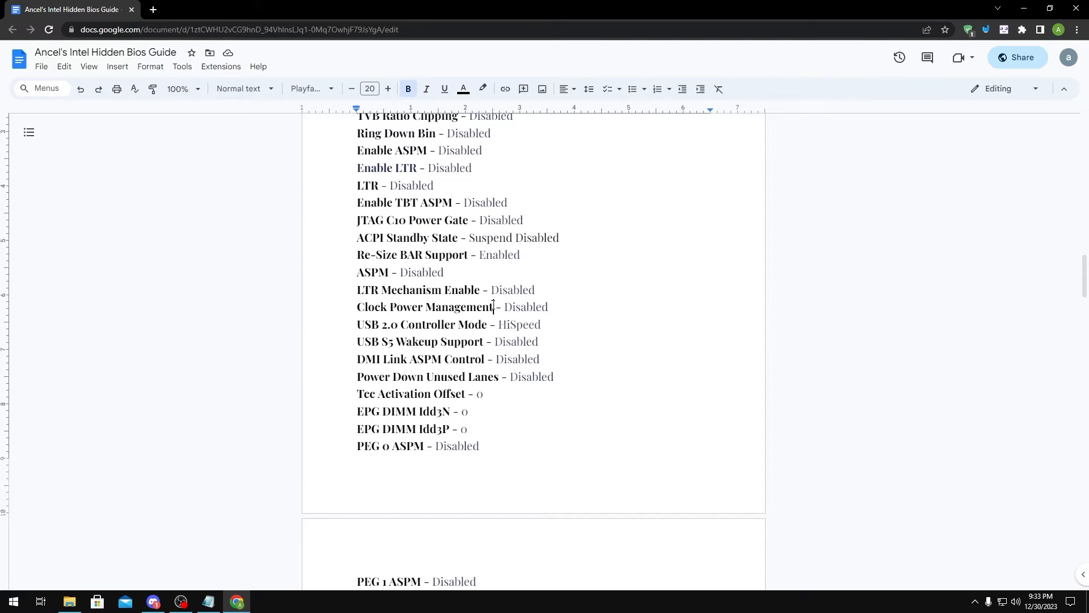
double_click(423, 307)
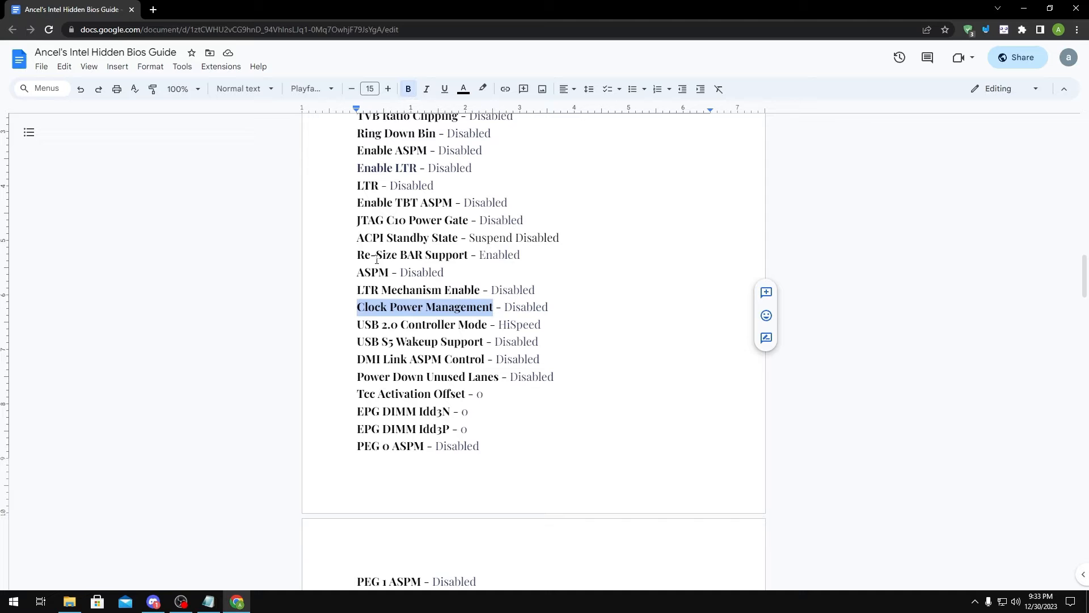
Find the 'Clock Power Management' entry in nvram.txt and dismiss the search.
click(207, 601)
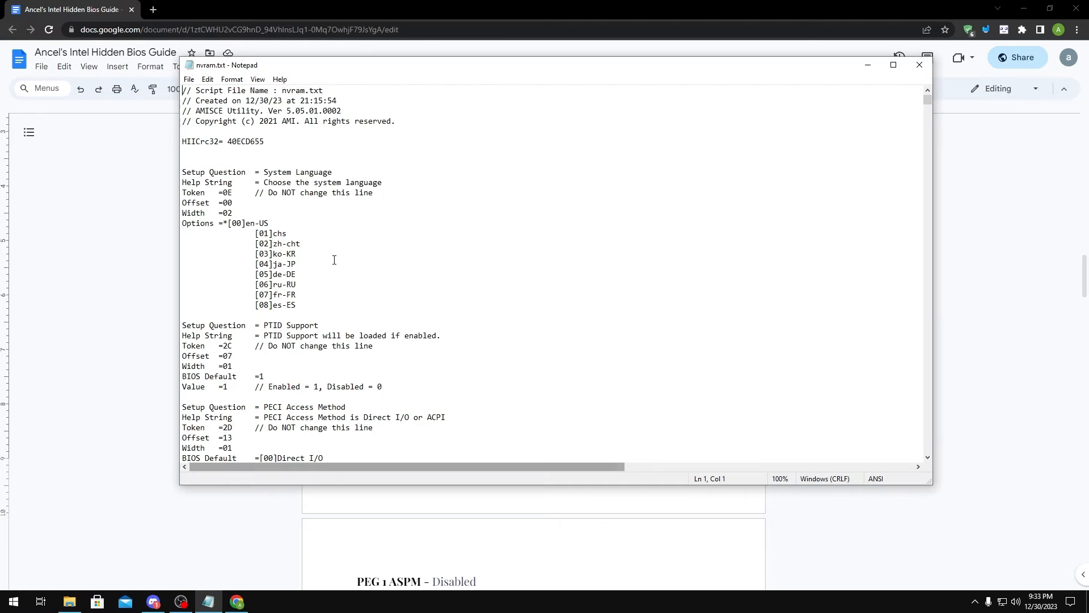
key(ctrl+f)
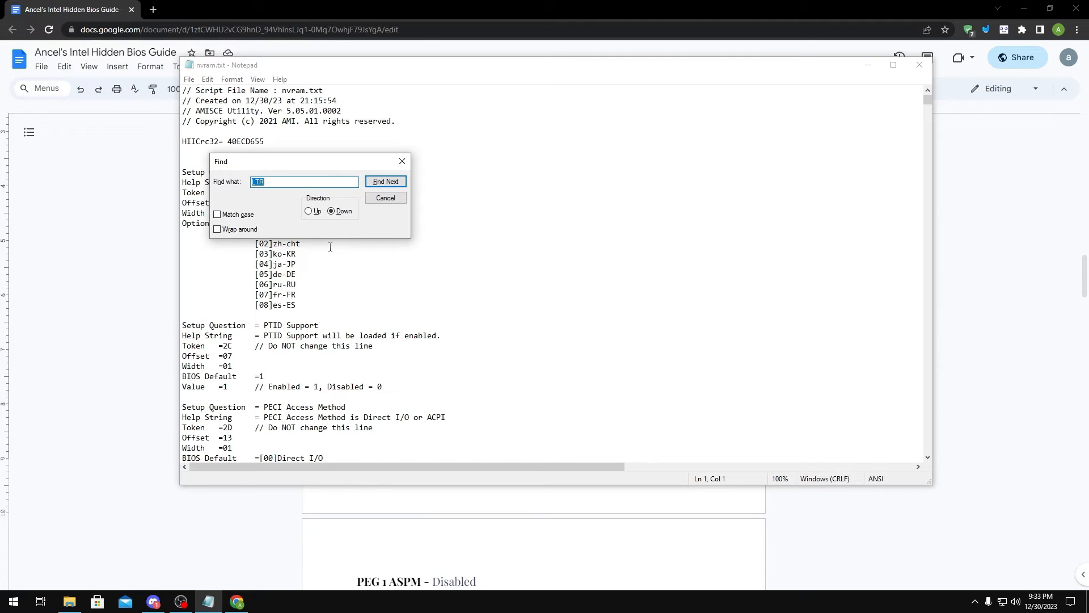
text(Clock Power Management)
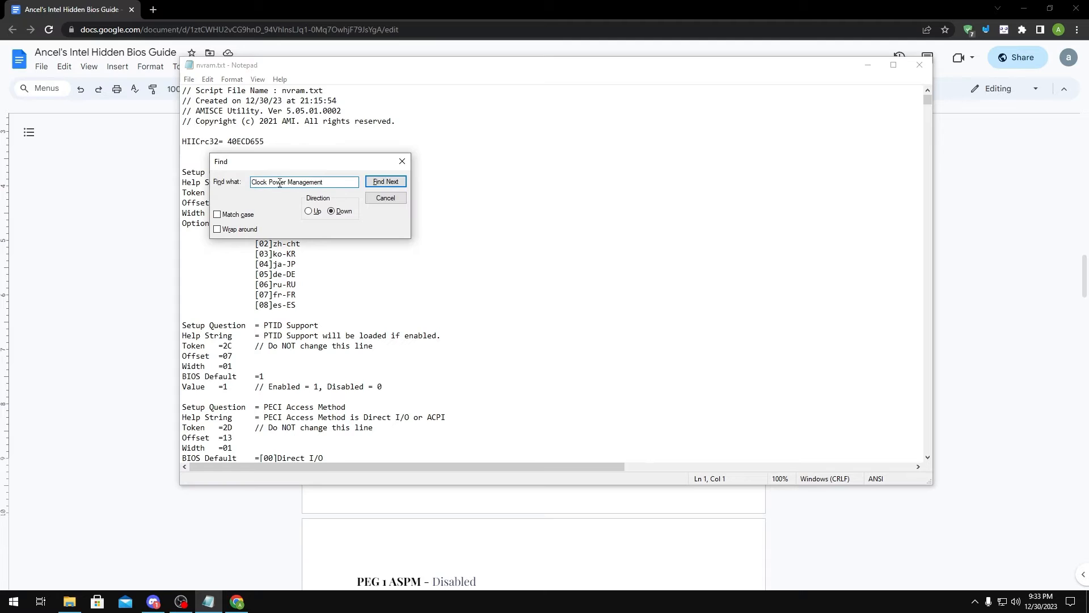
click(384, 182)
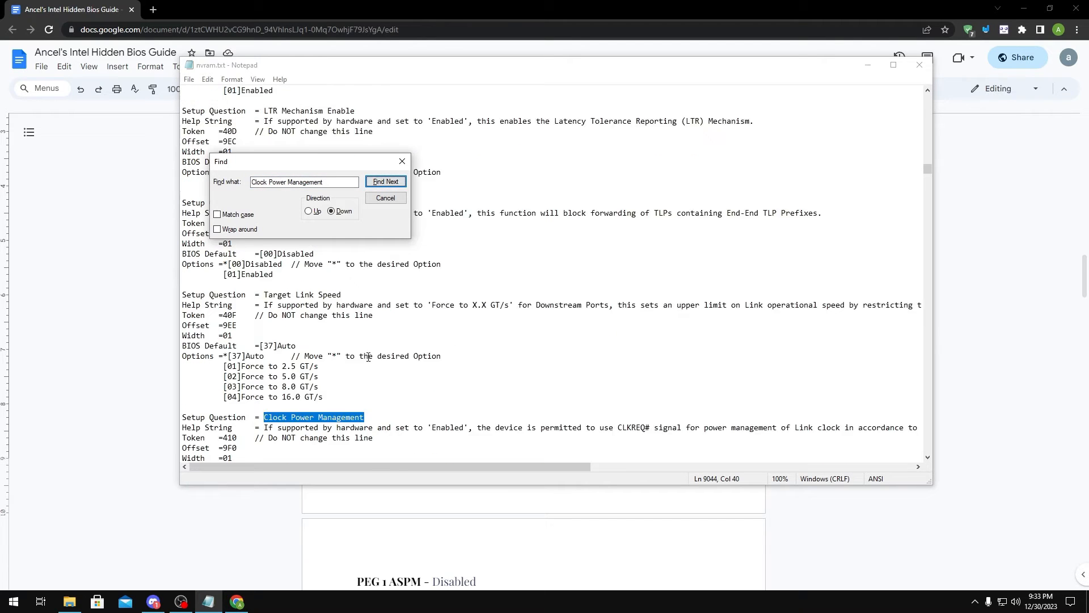
click(384, 182)
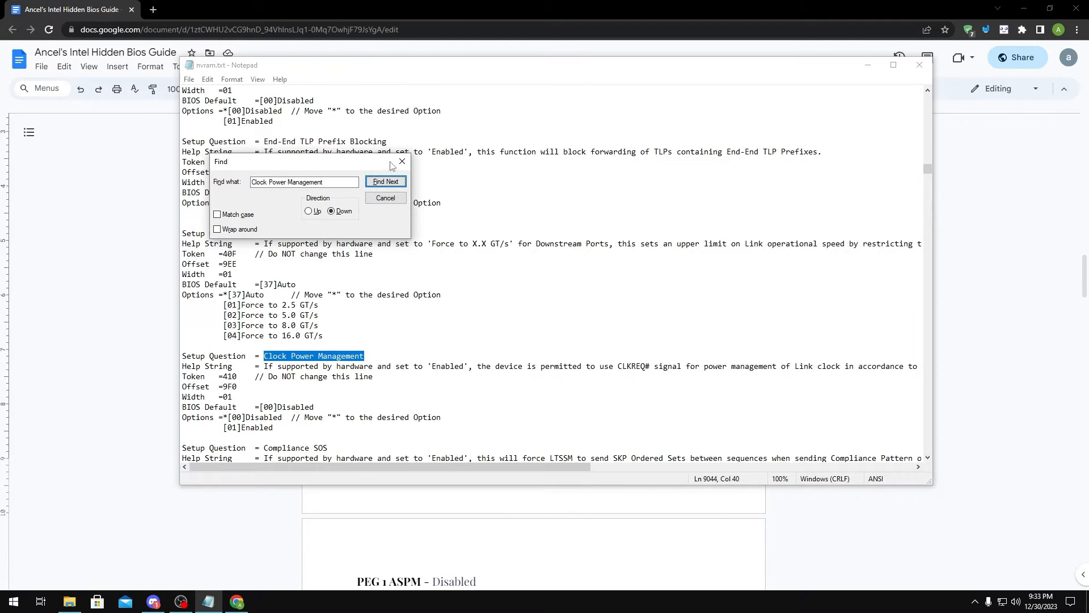
click(385, 198)
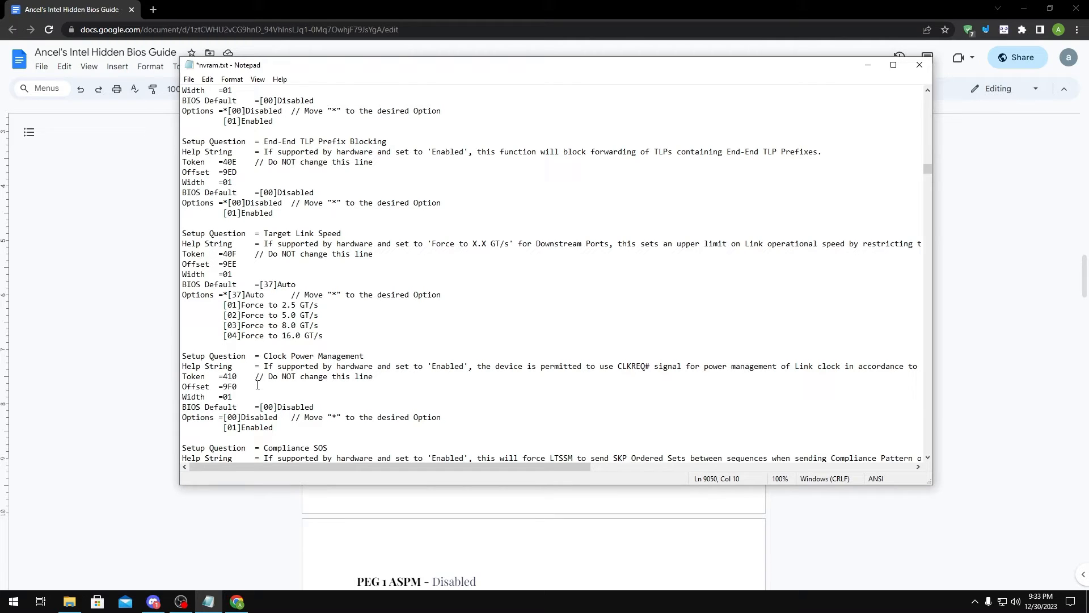
Move the Clock Power Management marker from [00]Disabled to [01]Enabled.
click(234, 447)
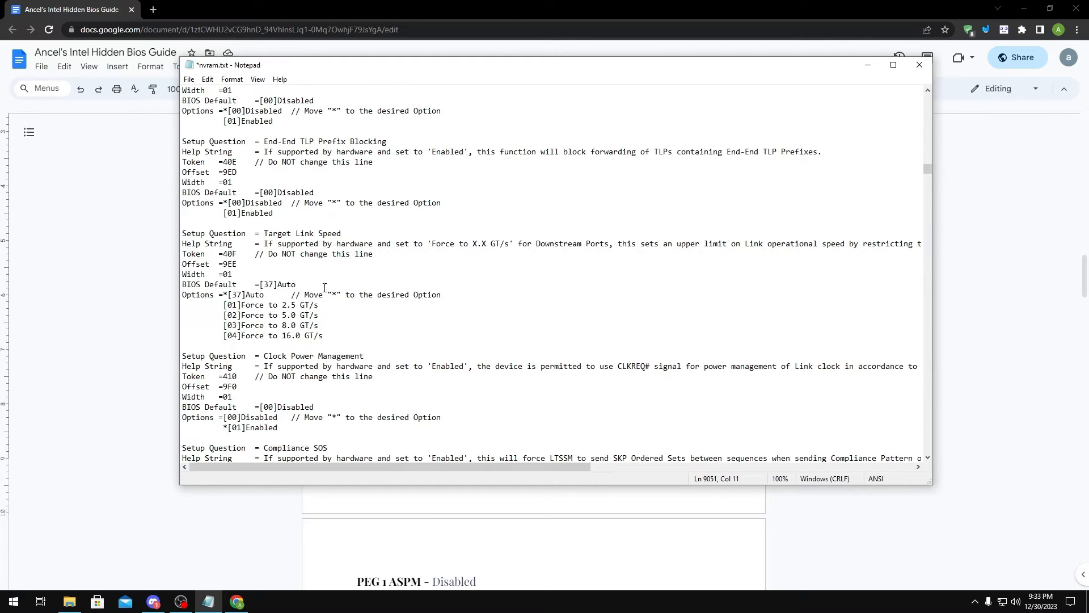
mouse_move(75, 264)
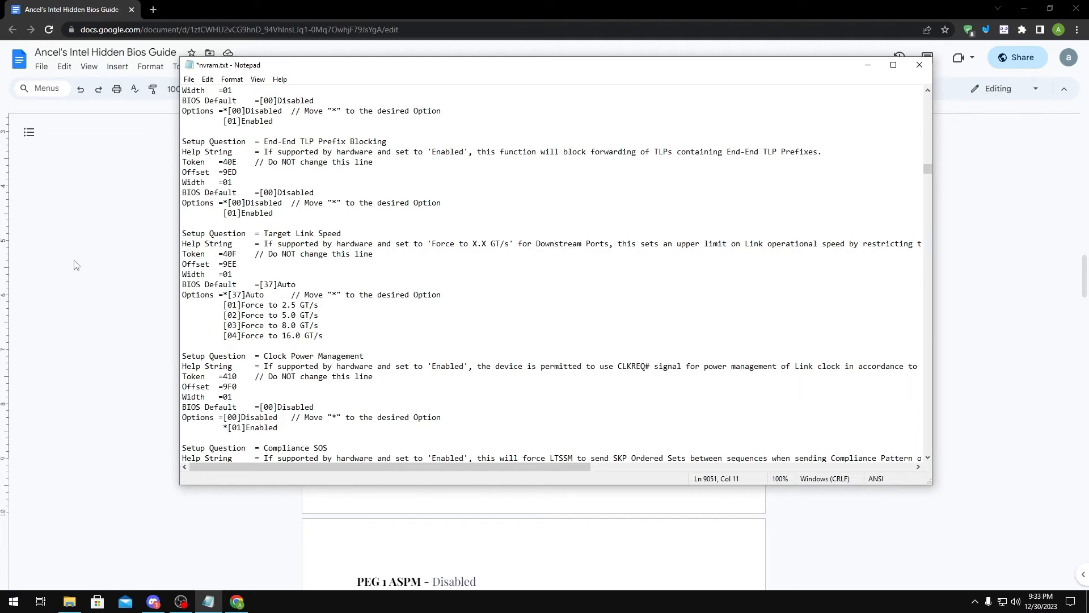
Copy 'EPG DIMM Idd3N' from the guide and locate its entry in nvram.txt, value 0.
click(918, 64)
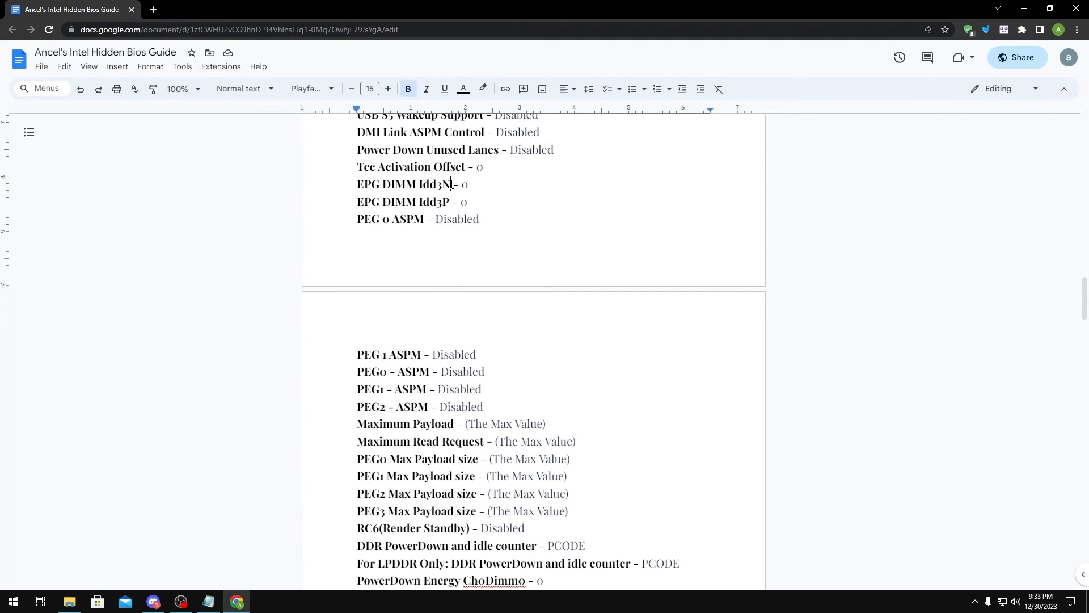
double_click(403, 183)
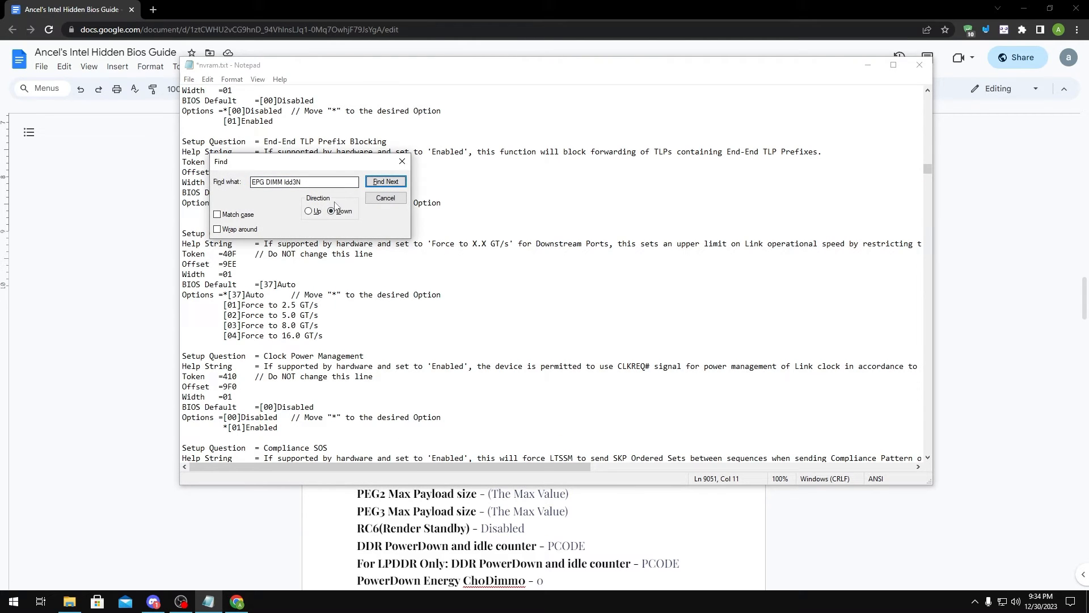
click(384, 181)
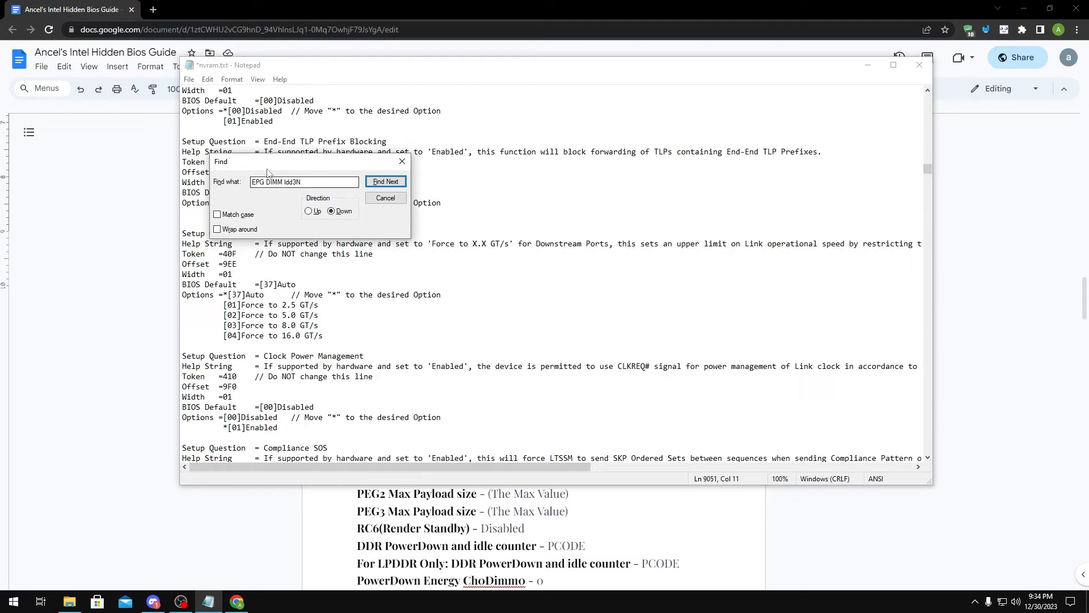
click(385, 181)
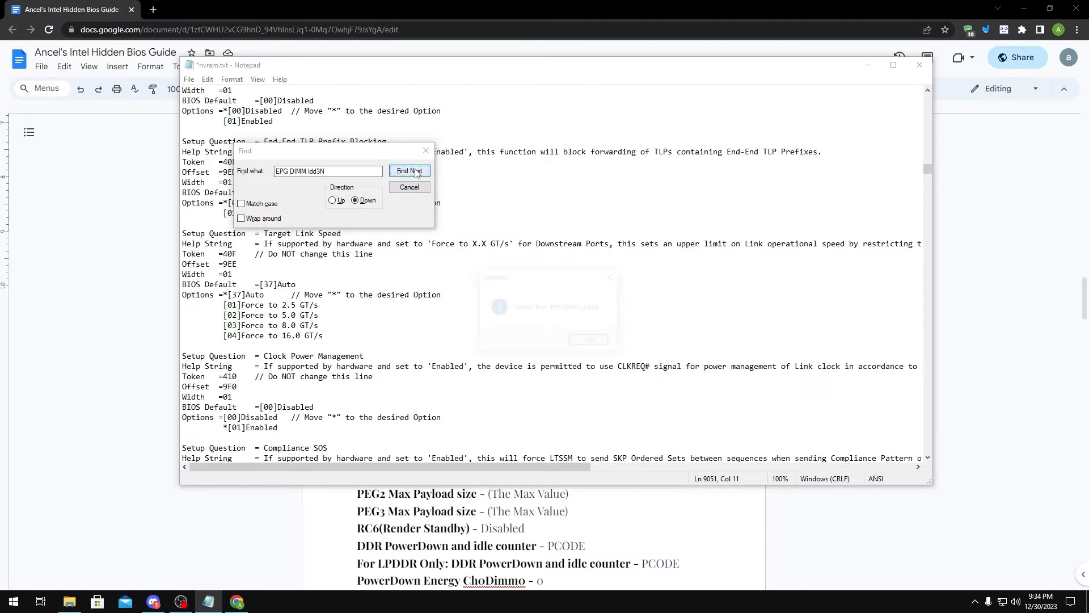
click(409, 171)
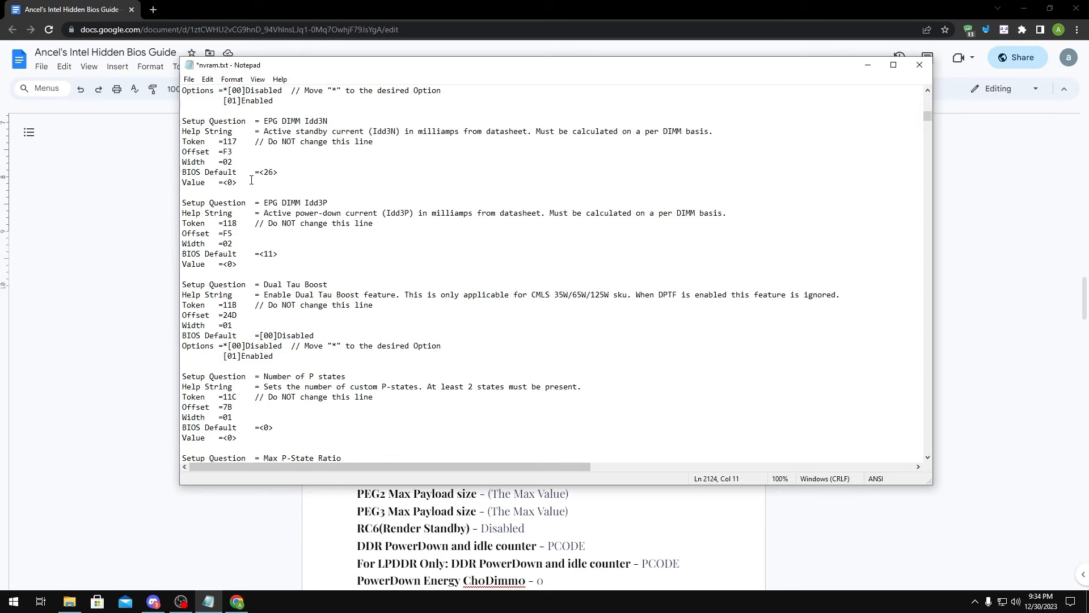
click(229, 182)
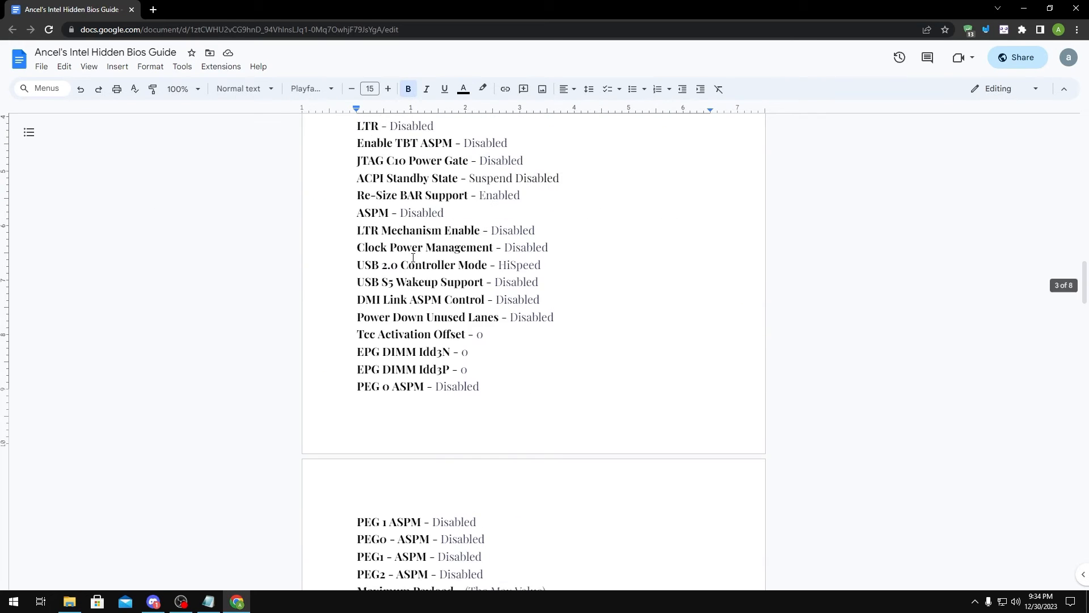
Copy 'LTR' from the guide and start a downward search for it in nvram.txt.
scroll(up, 3)
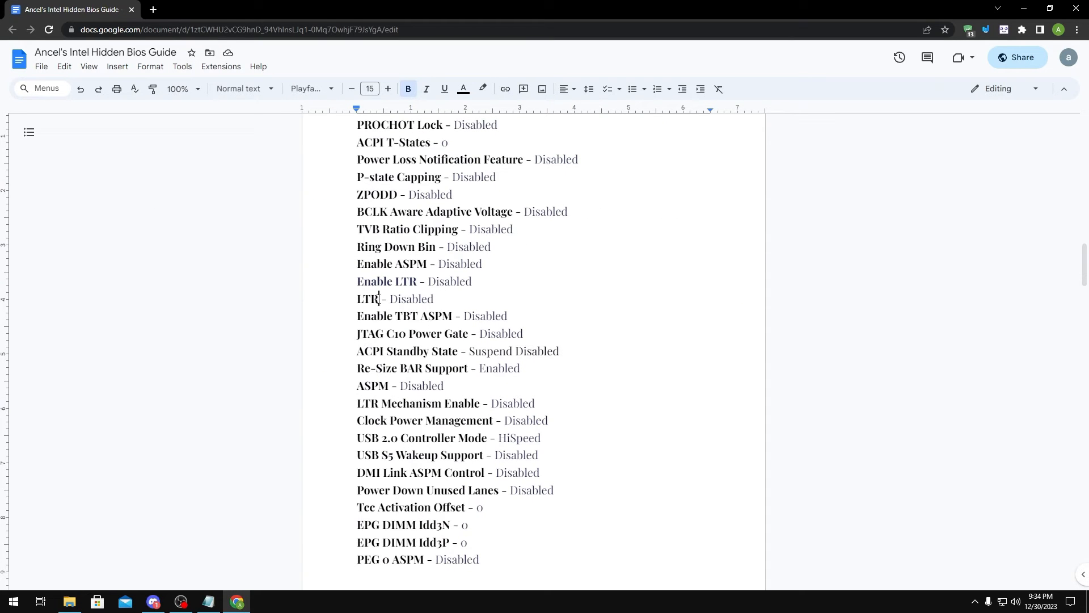
double_click(366, 299)
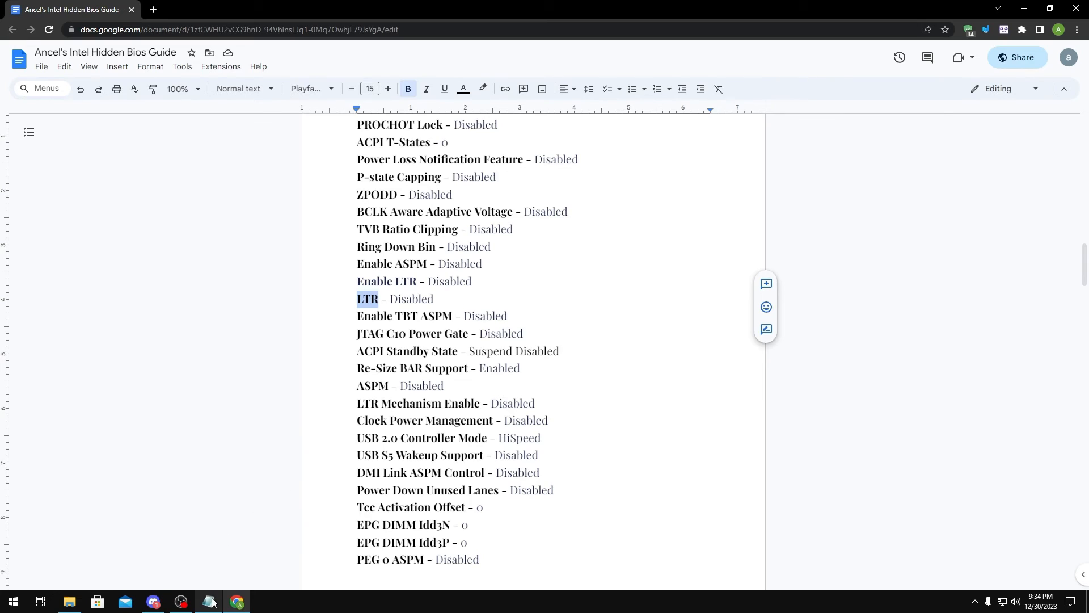
click(207, 601)
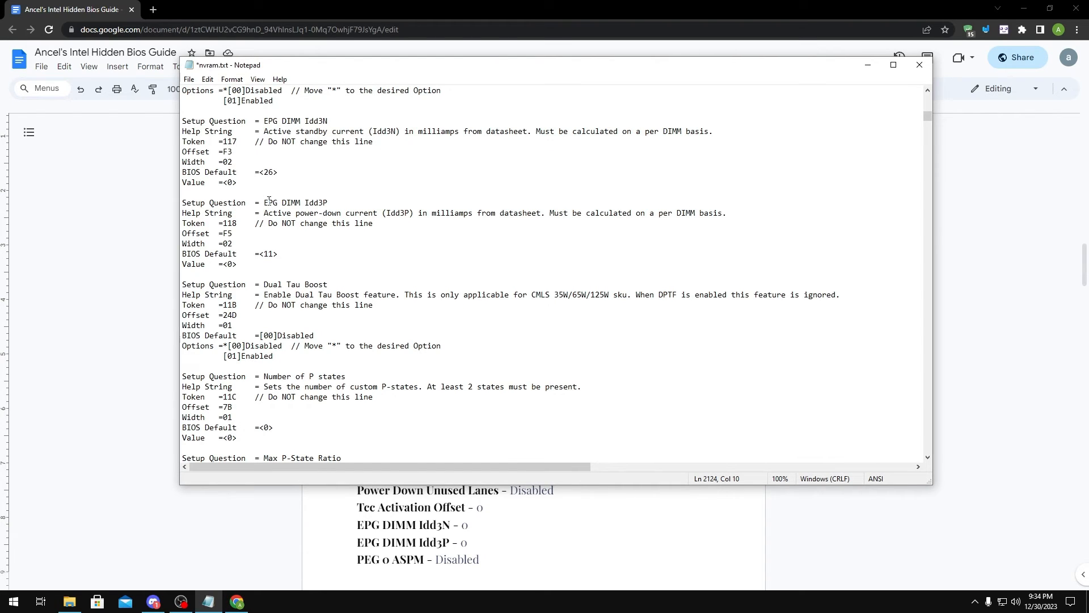
key(ctrl+f)
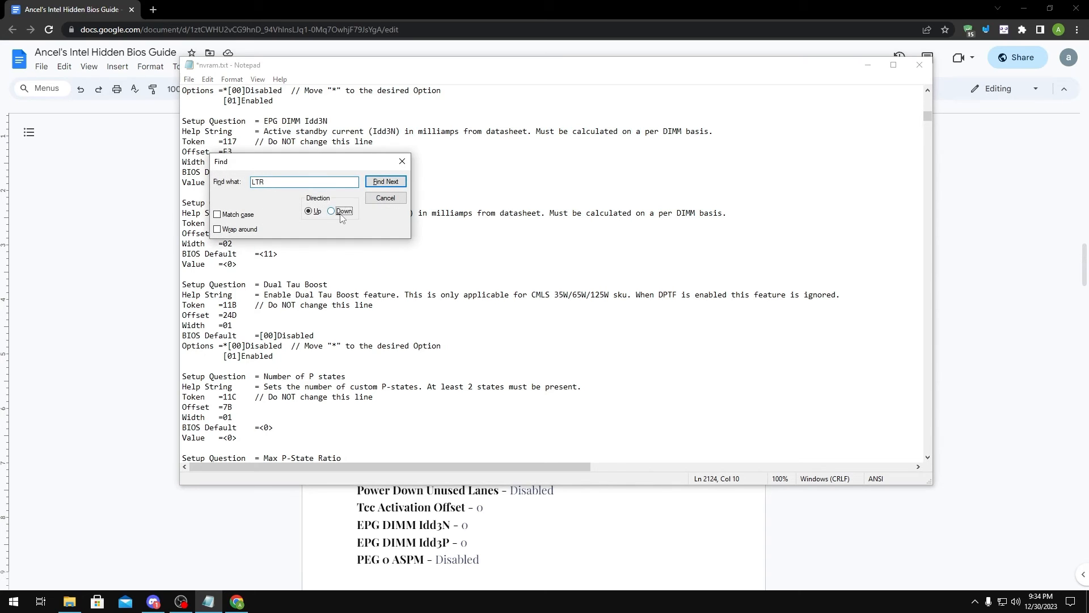
drag(309, 161, 334, 101)
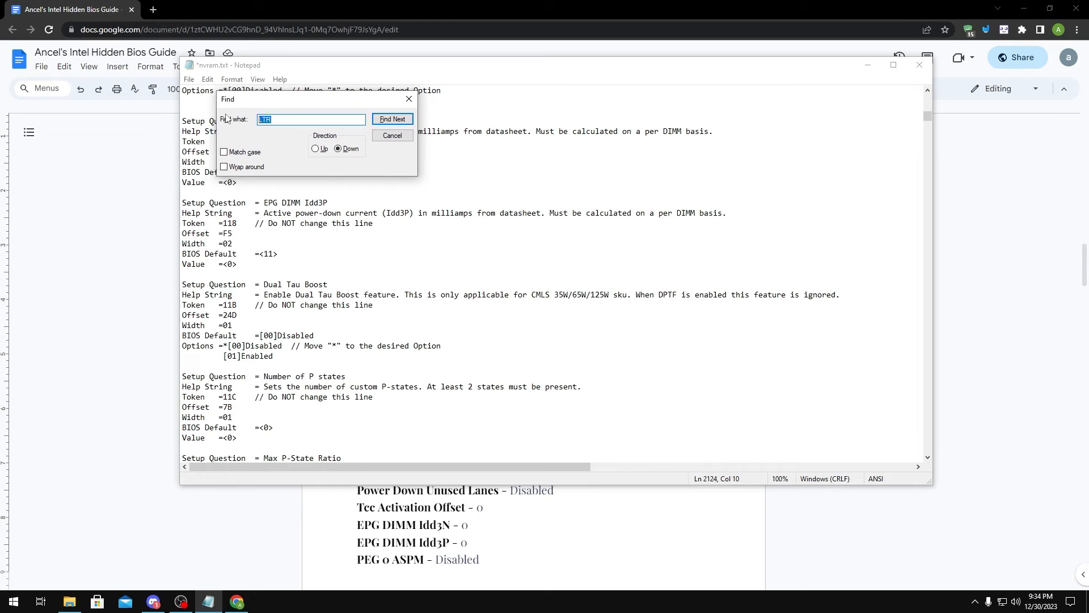
Step through the LTR matches up to the PEG1 LTR entry, still Enabled, then end the search.
click(391, 119)
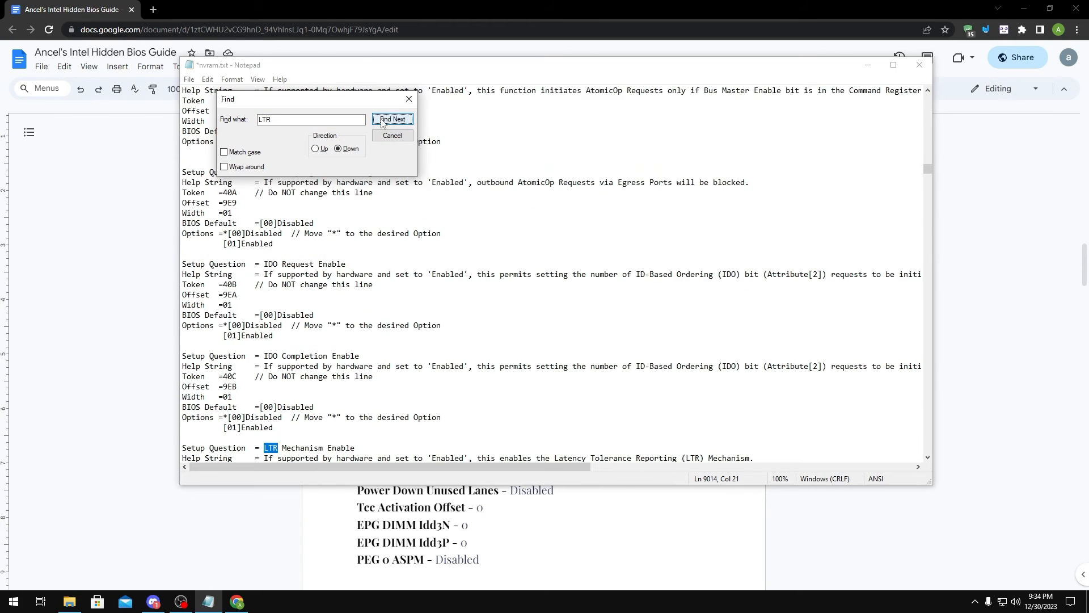
click(391, 119)
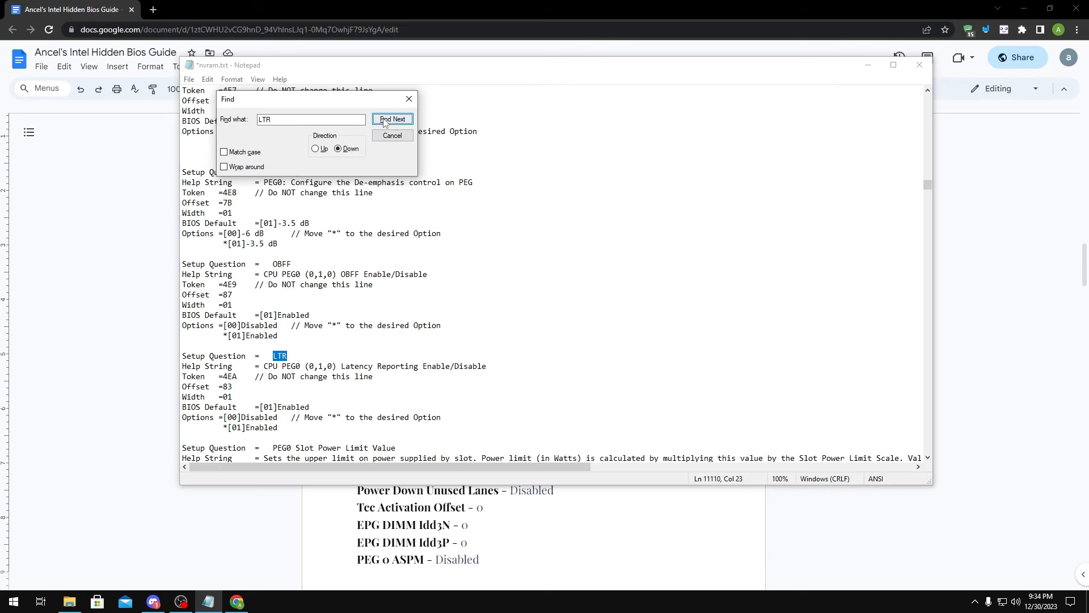
click(391, 120)
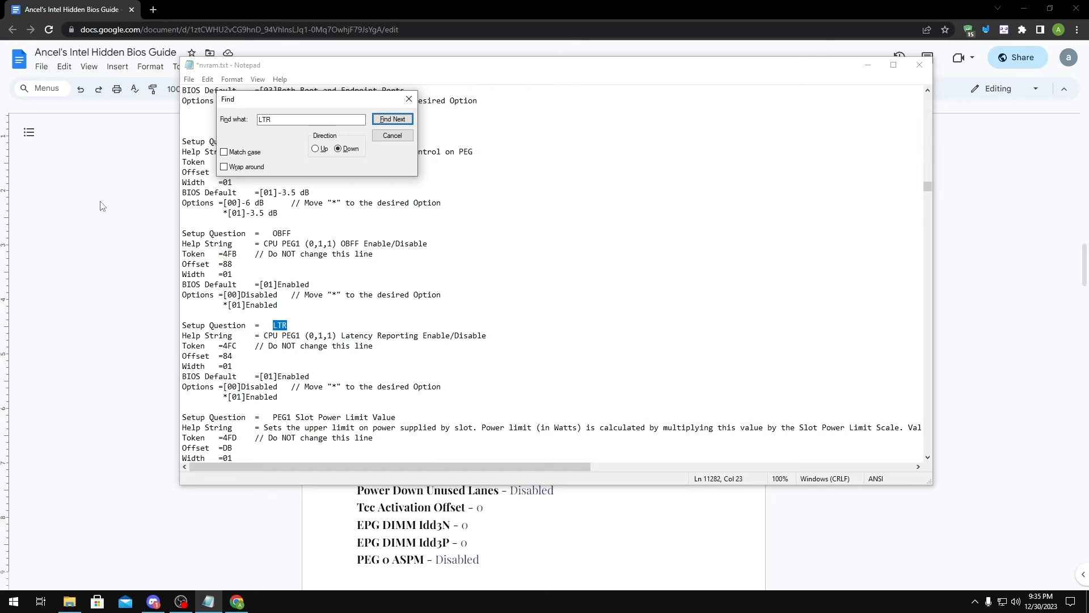
click(391, 135)
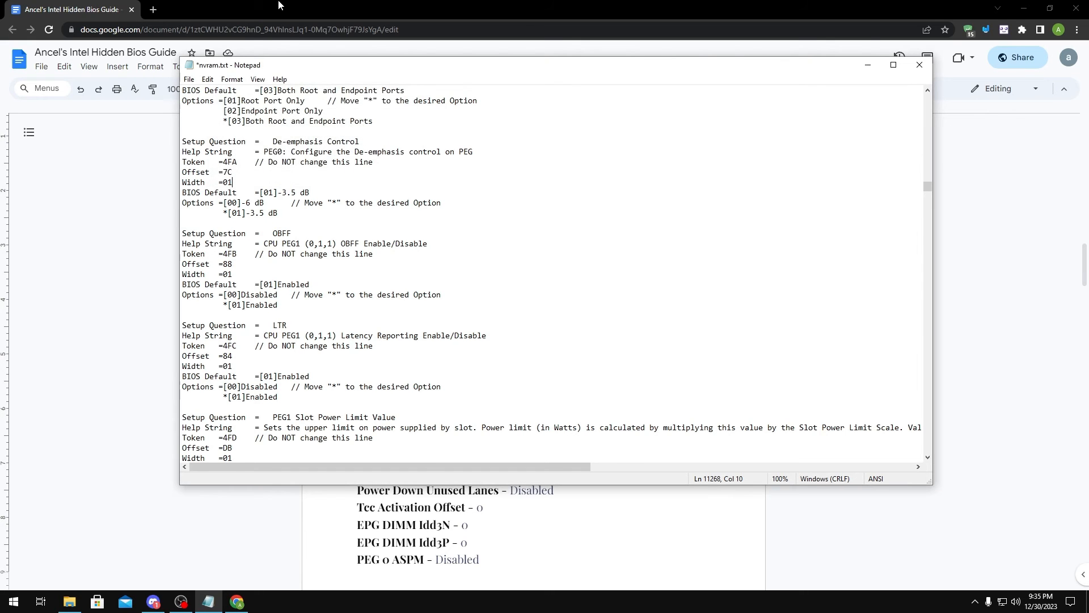
Save the edited nvram.txt from Notepad's File menu and minimize the browser.
click(188, 78)
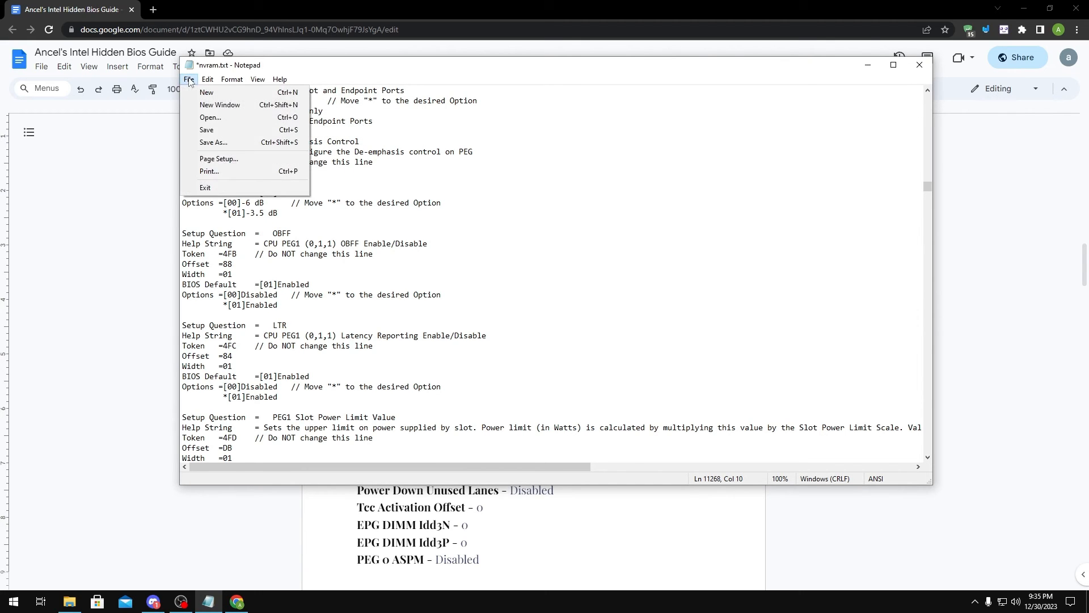
mouse_move(207, 129)
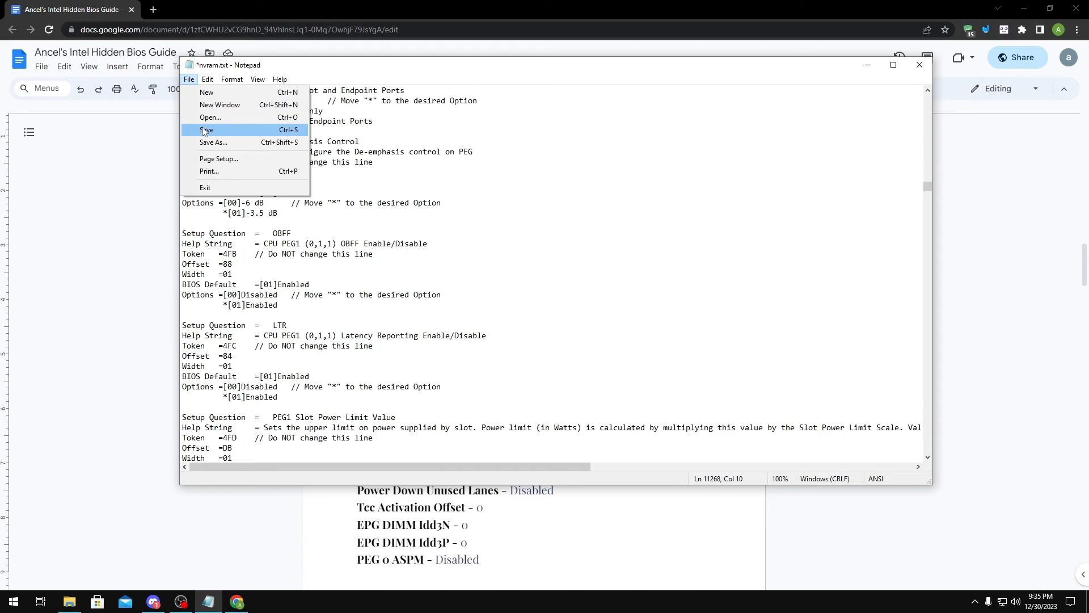
click(205, 130)
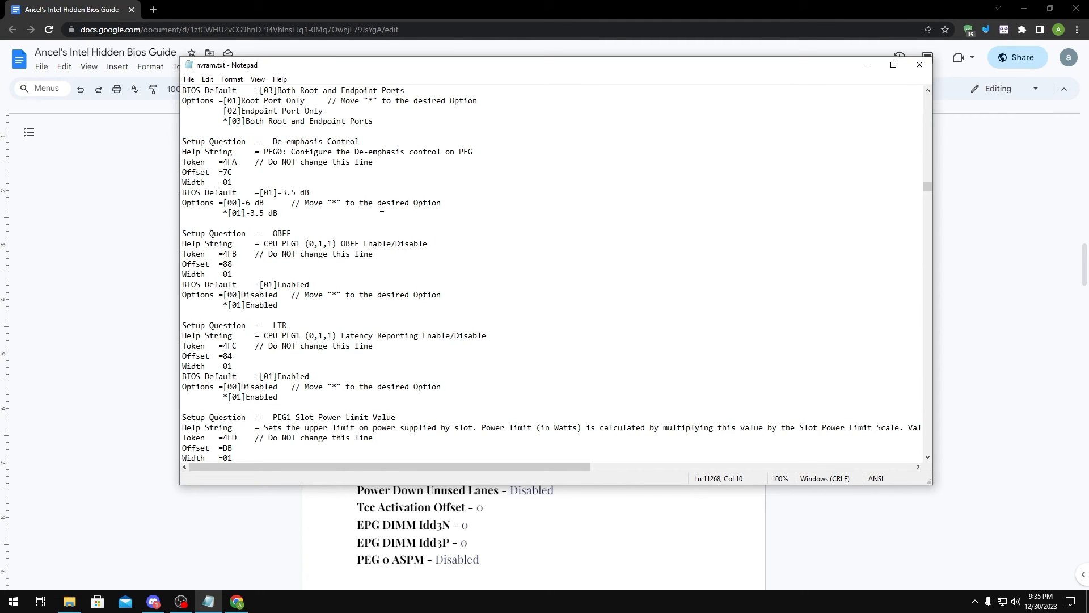
click(234, 182)
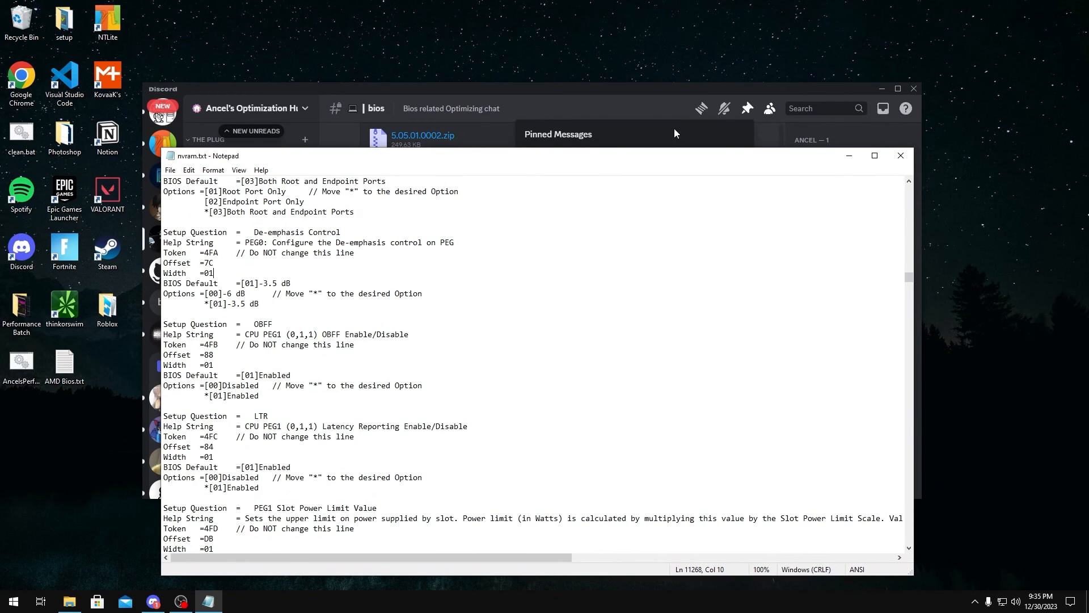
In the 5.05.01.0002 folder, select Import.bat and run it as administrator.
click(67, 602)
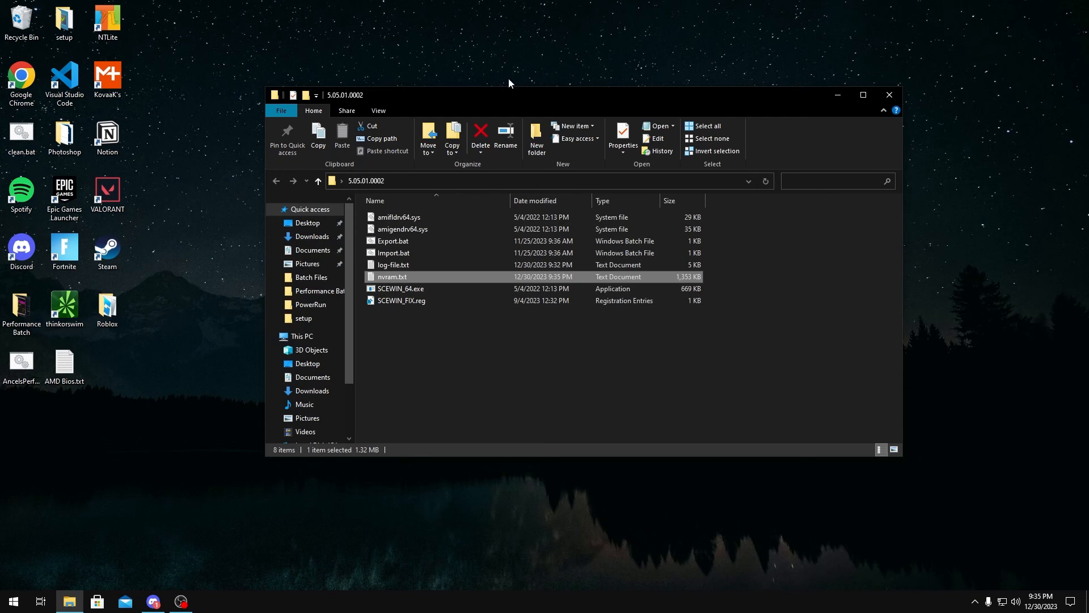
mouse_move(431, 229)
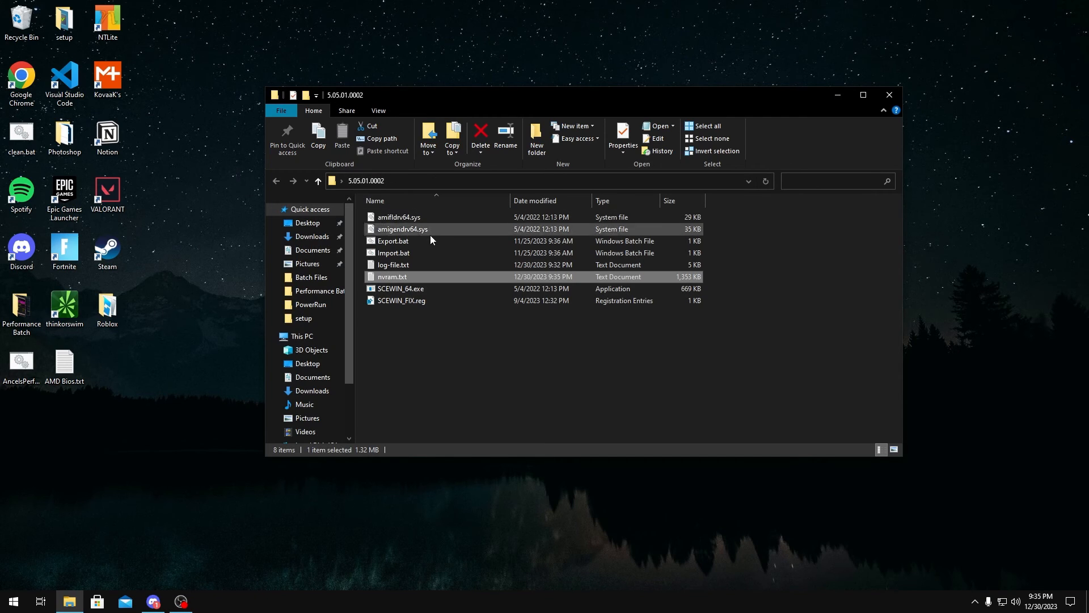
click(394, 252)
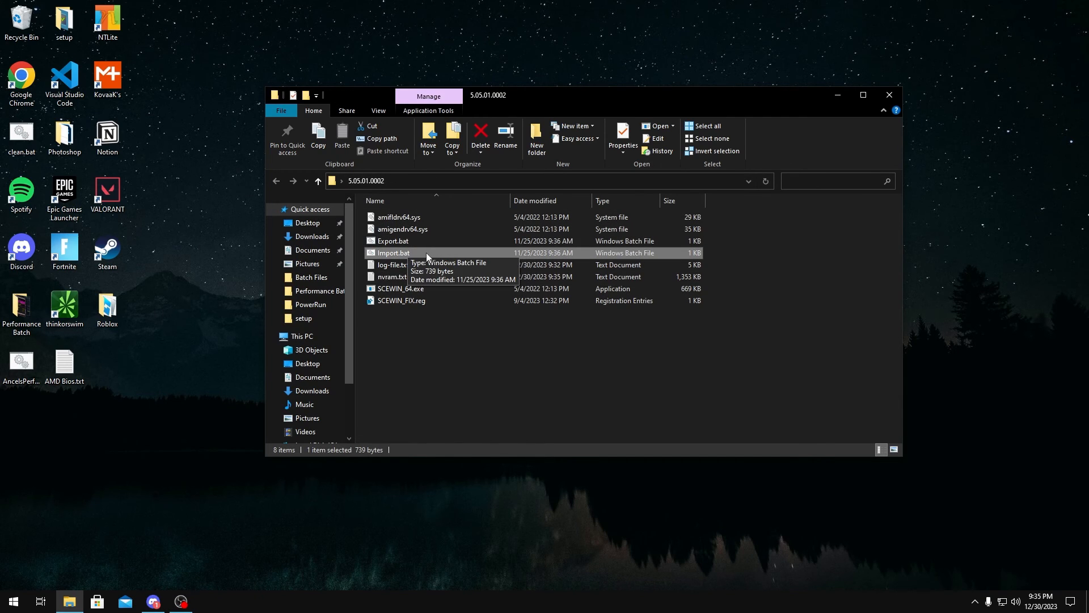
right_click(392, 252)
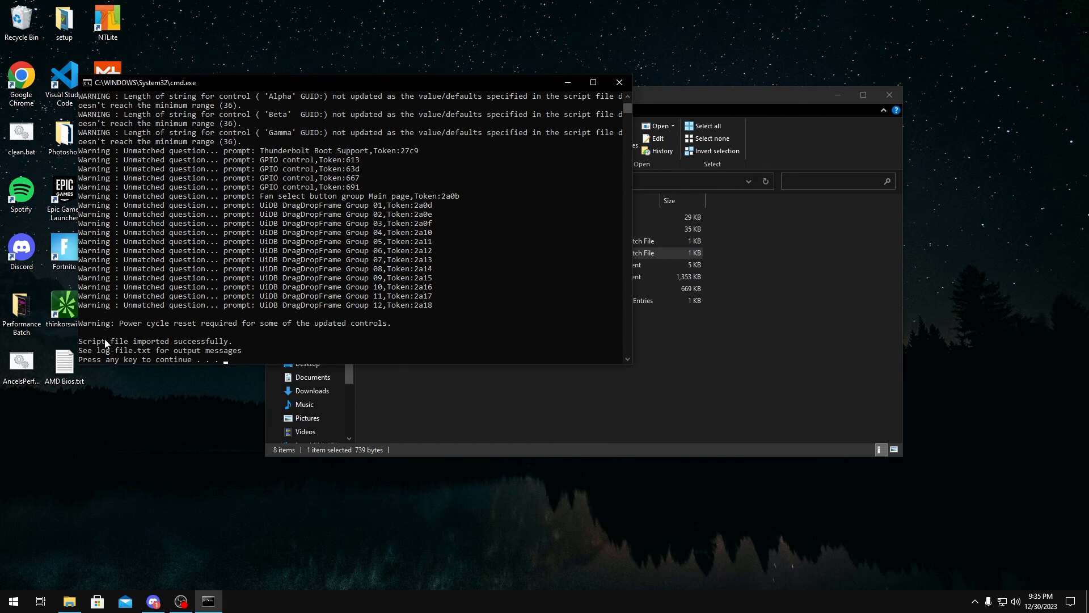
mouse_move(167, 351)
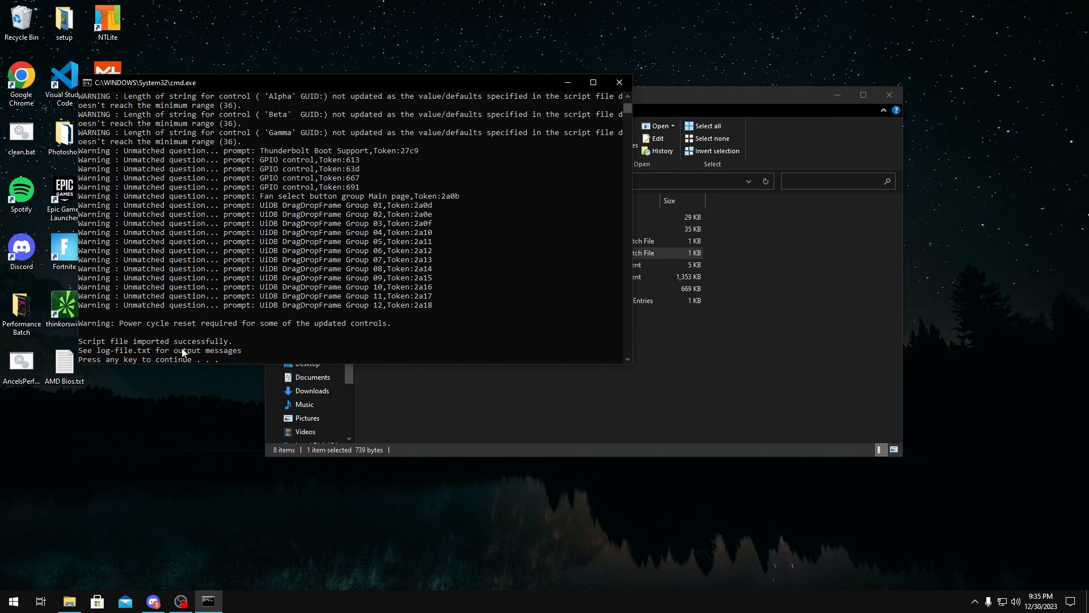
mouse_move(143, 346)
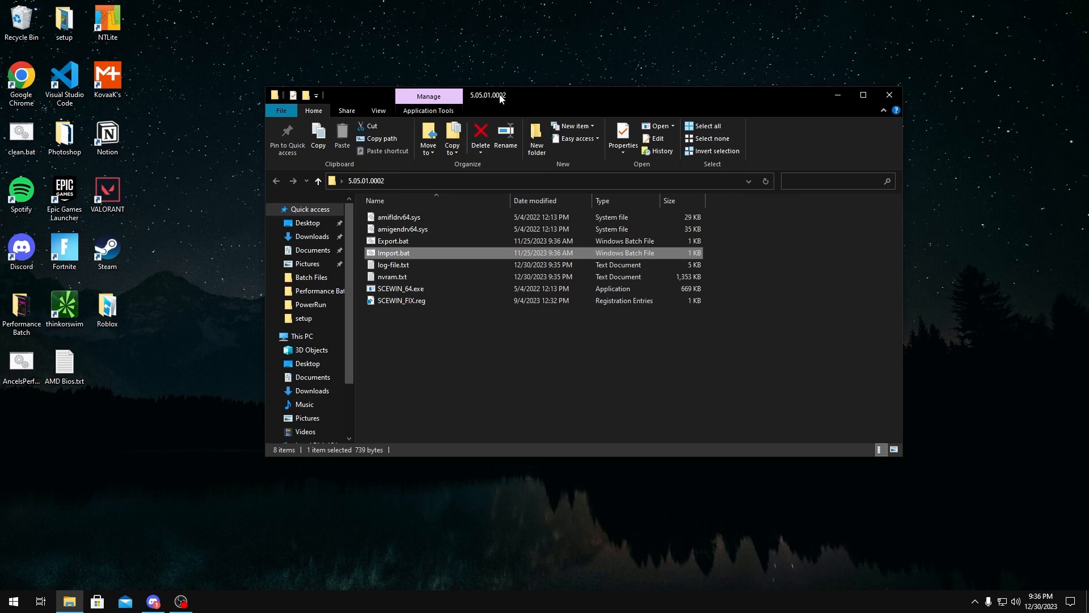
mouse_move(439, 111)
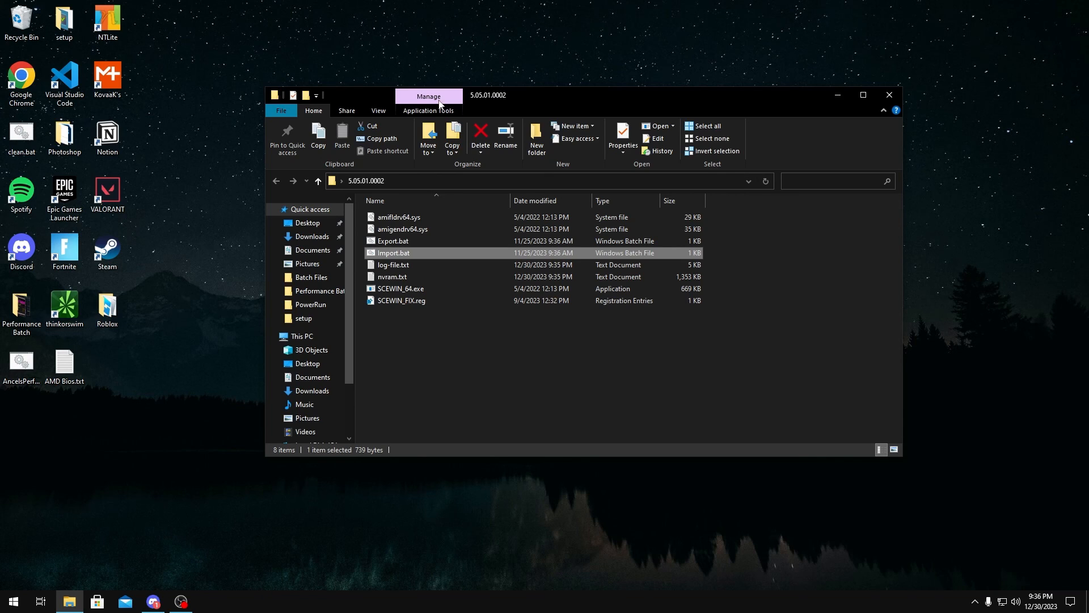